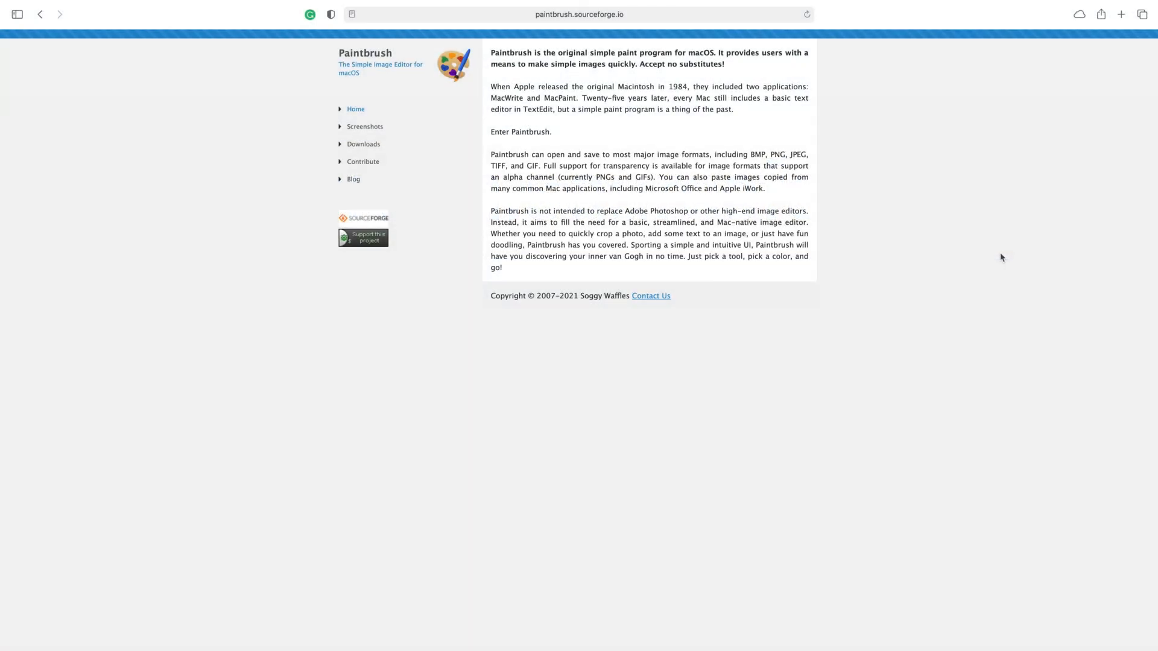
mouse_move(386, 153)
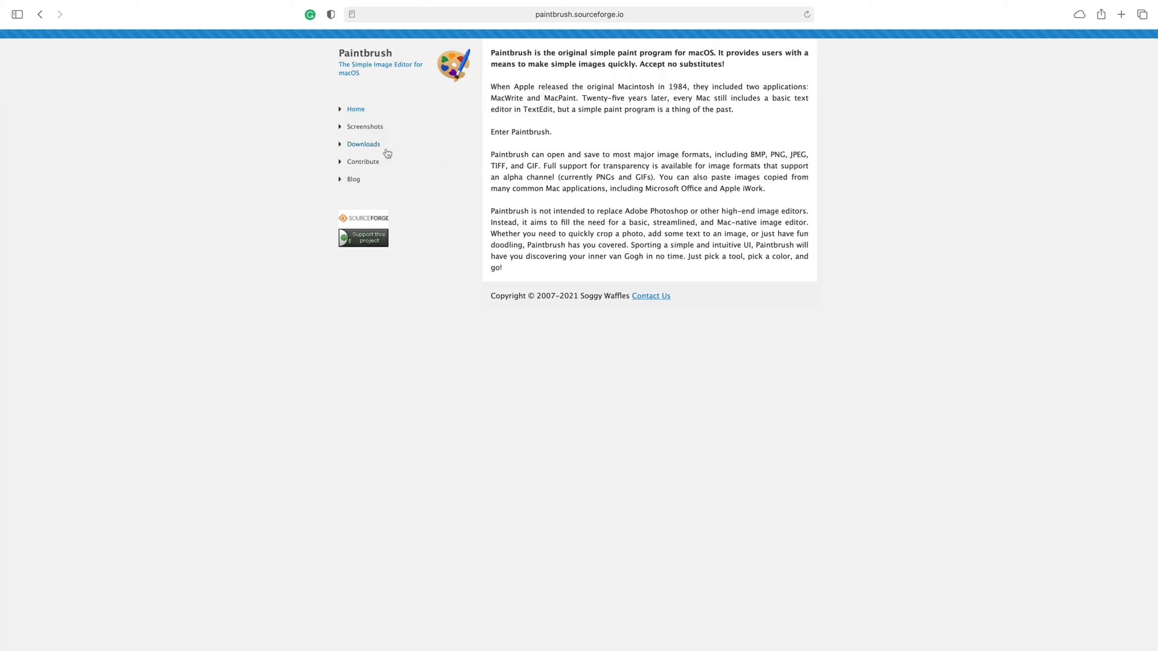
Paint a thick green stroke below the thin one and switch to the eraser for the black line.
click(363, 145)
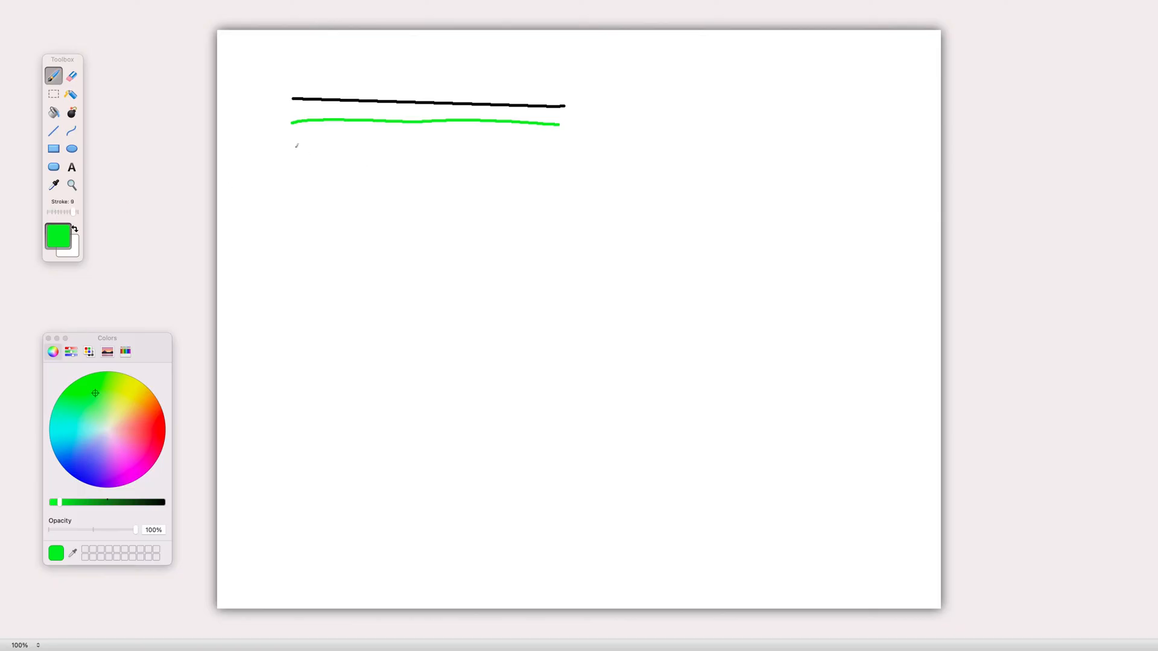
drag(287, 150, 553, 149)
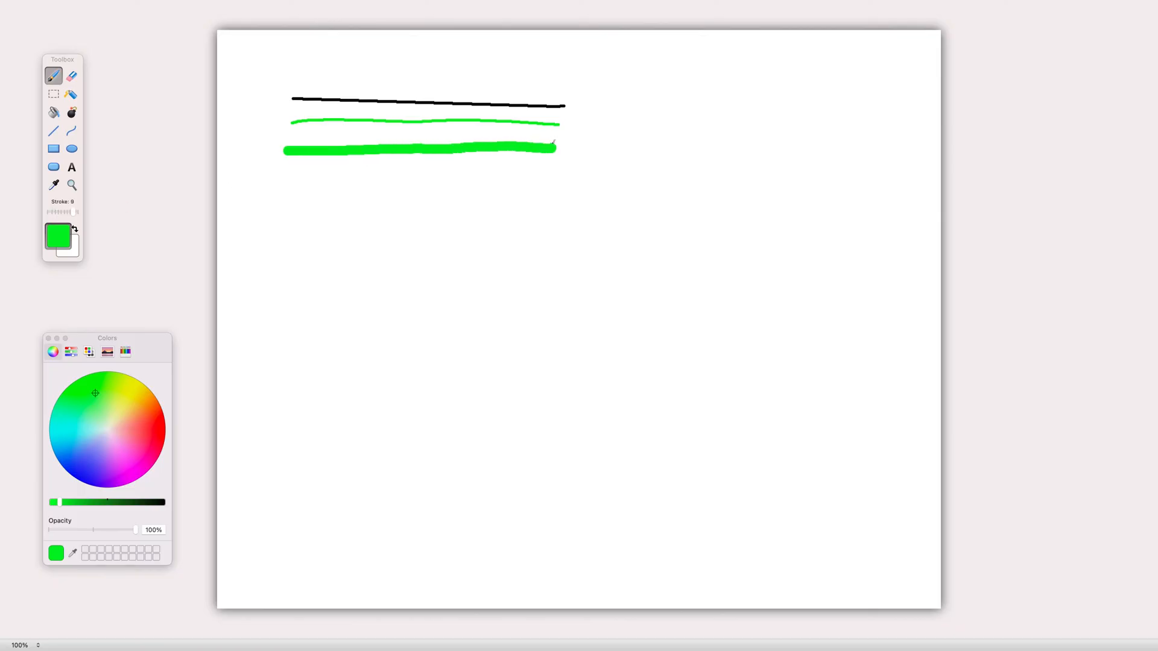
click(72, 75)
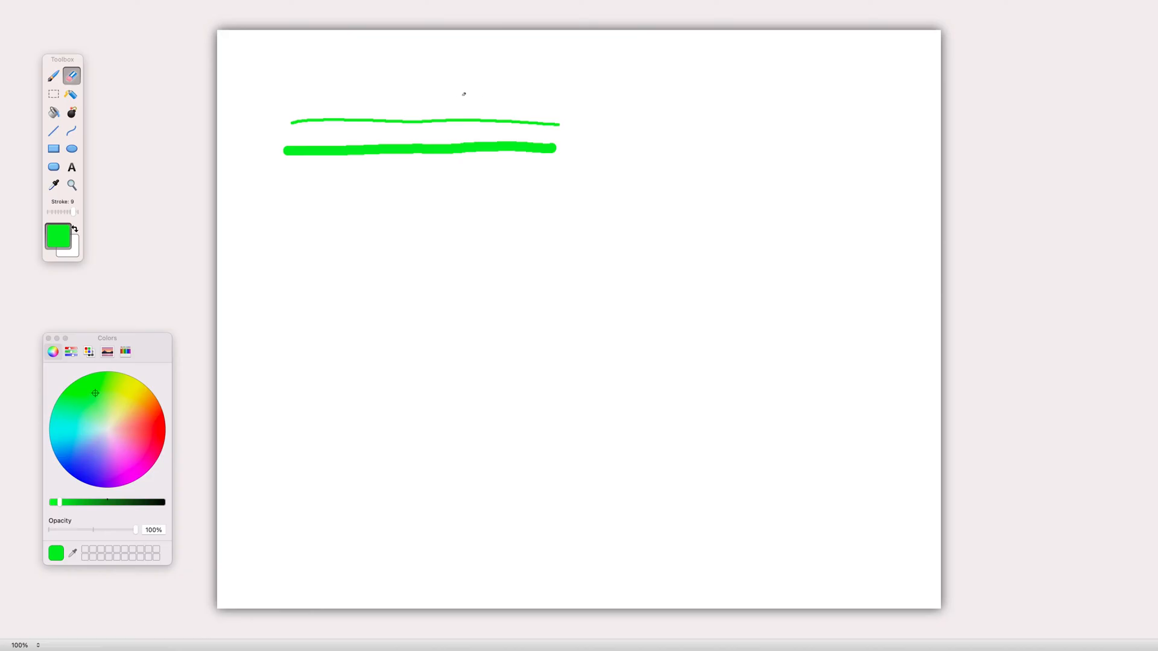
mouse_move(126, 77)
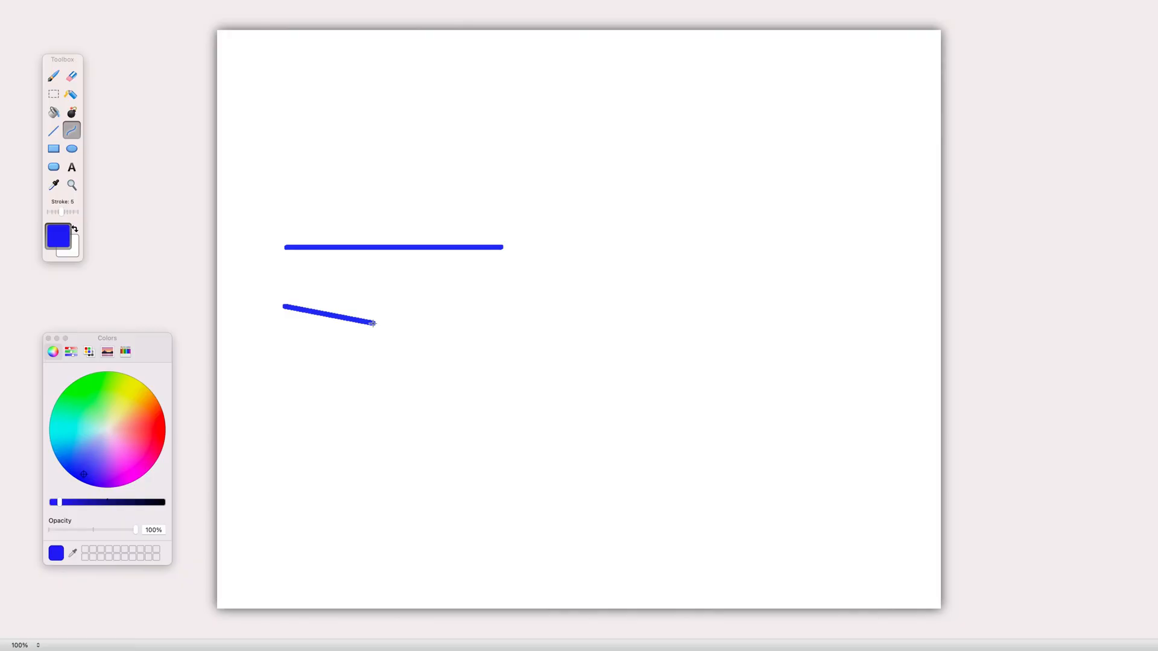
Draw a blue arc and an outlined blue rectangle below the straight line.
drag(285, 309, 373, 323)
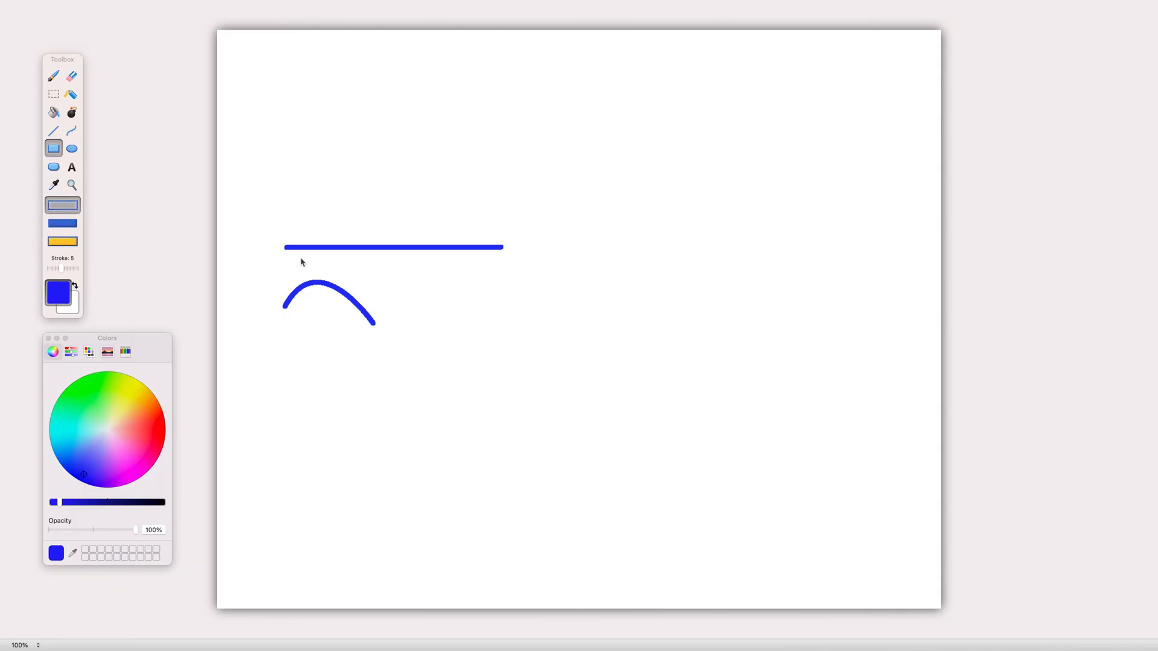
drag(336, 345, 457, 400)
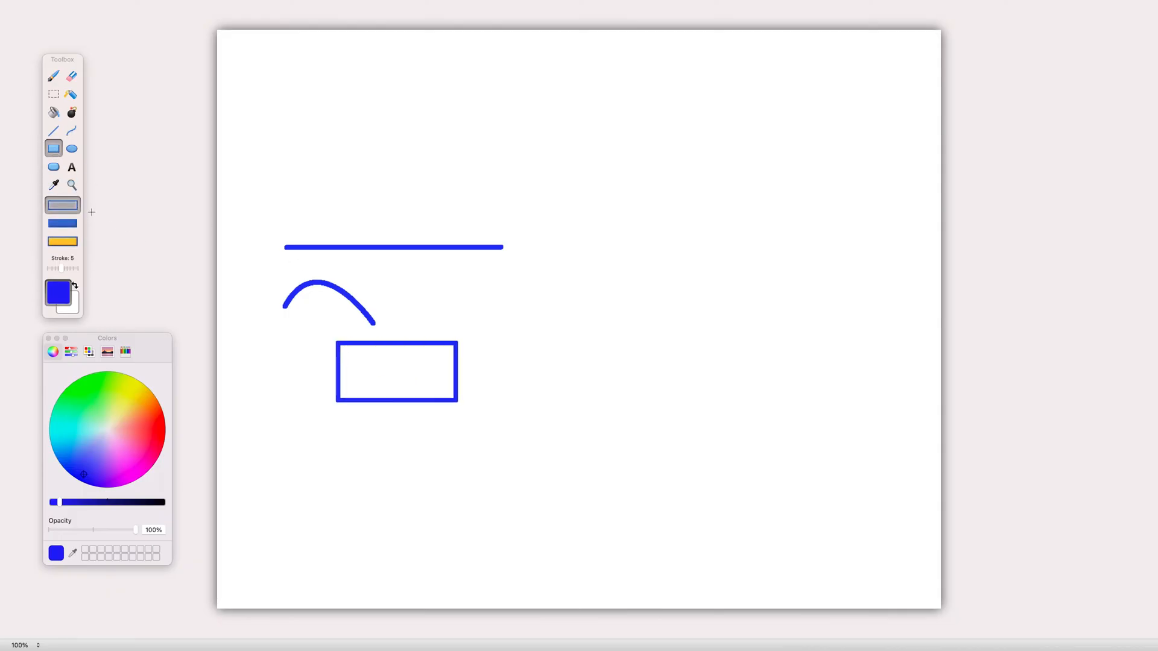
click(60, 223)
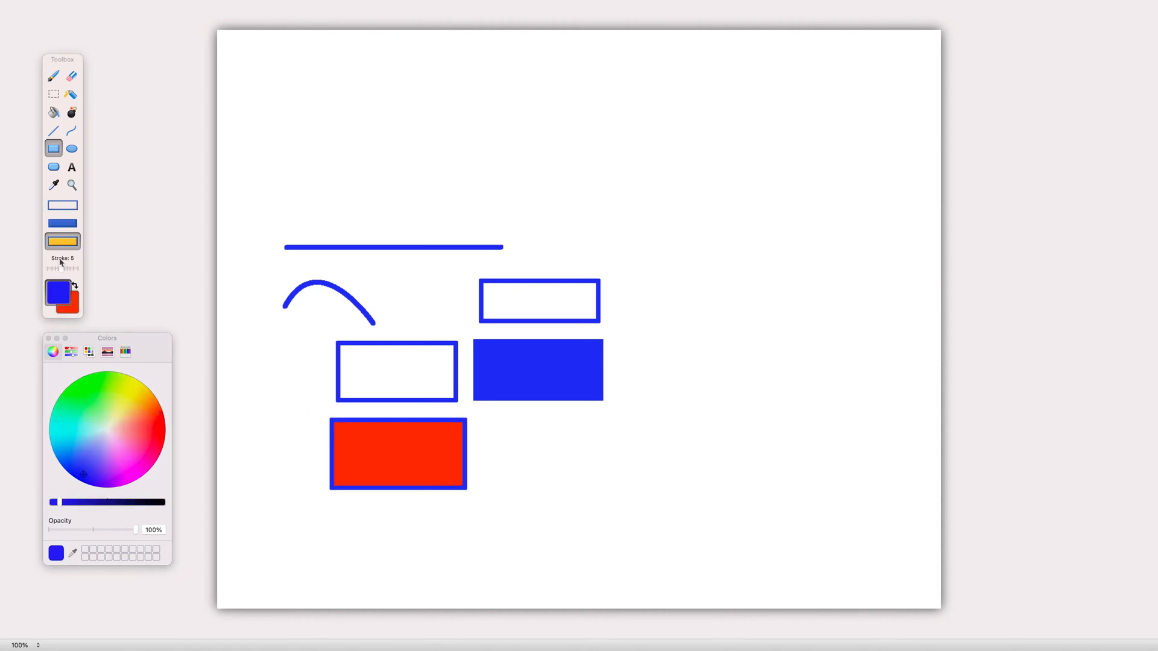
Draw a red ellipse with blue outline beside the red rectangle.
click(70, 148)
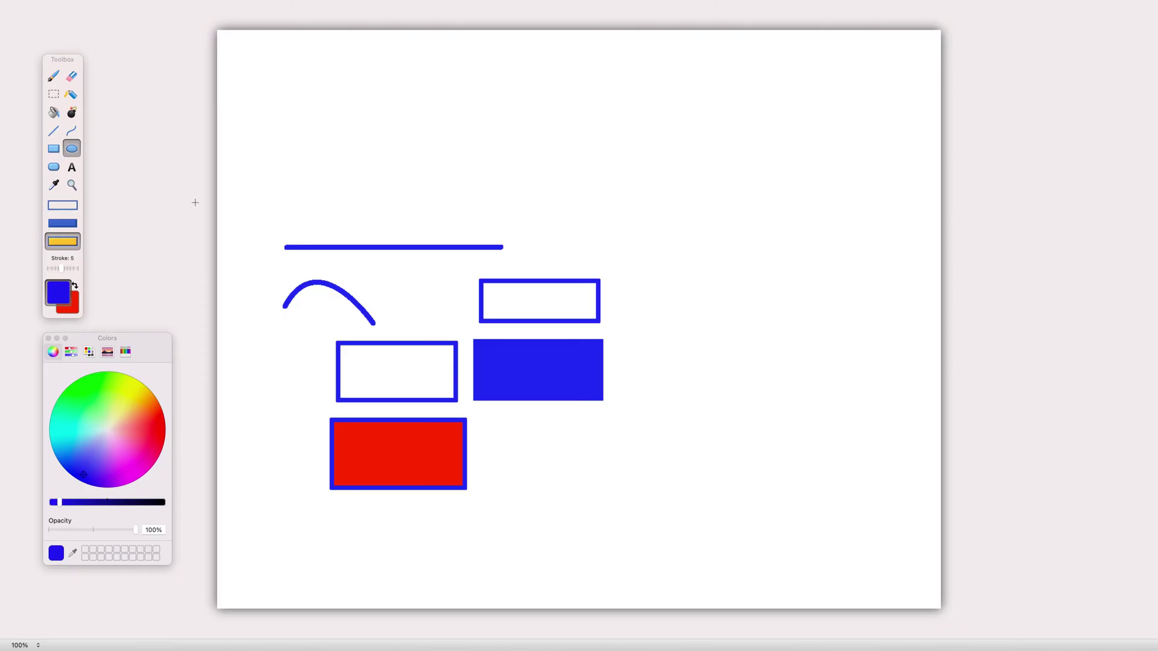
drag(509, 428, 614, 495)
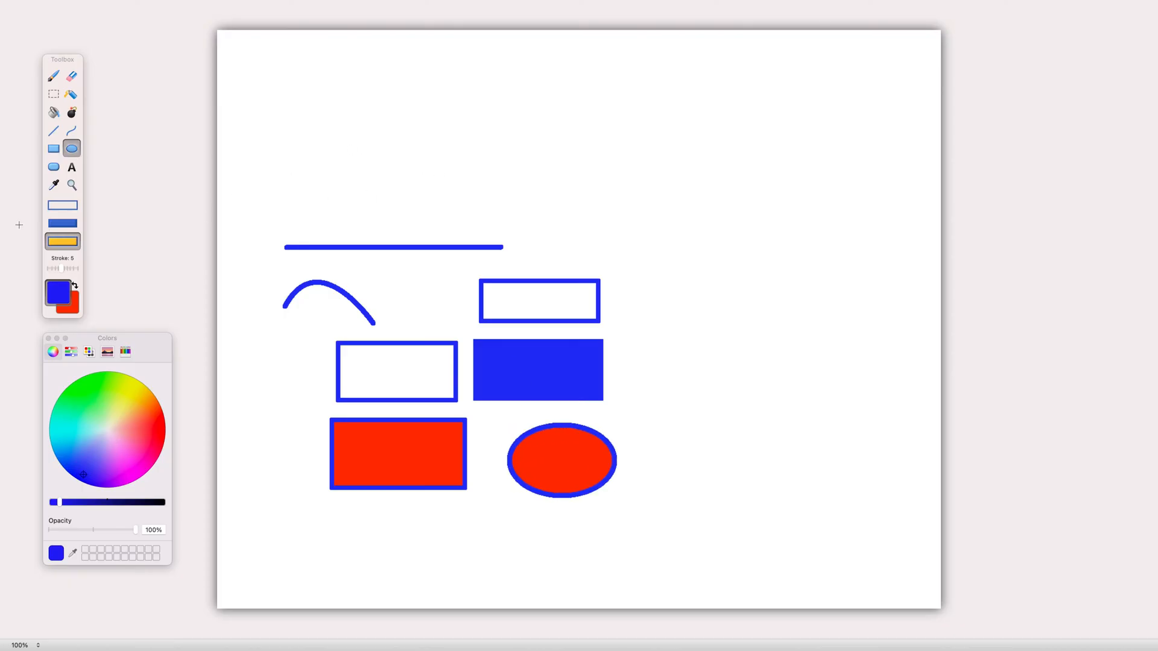
click(50, 166)
text(Tex)
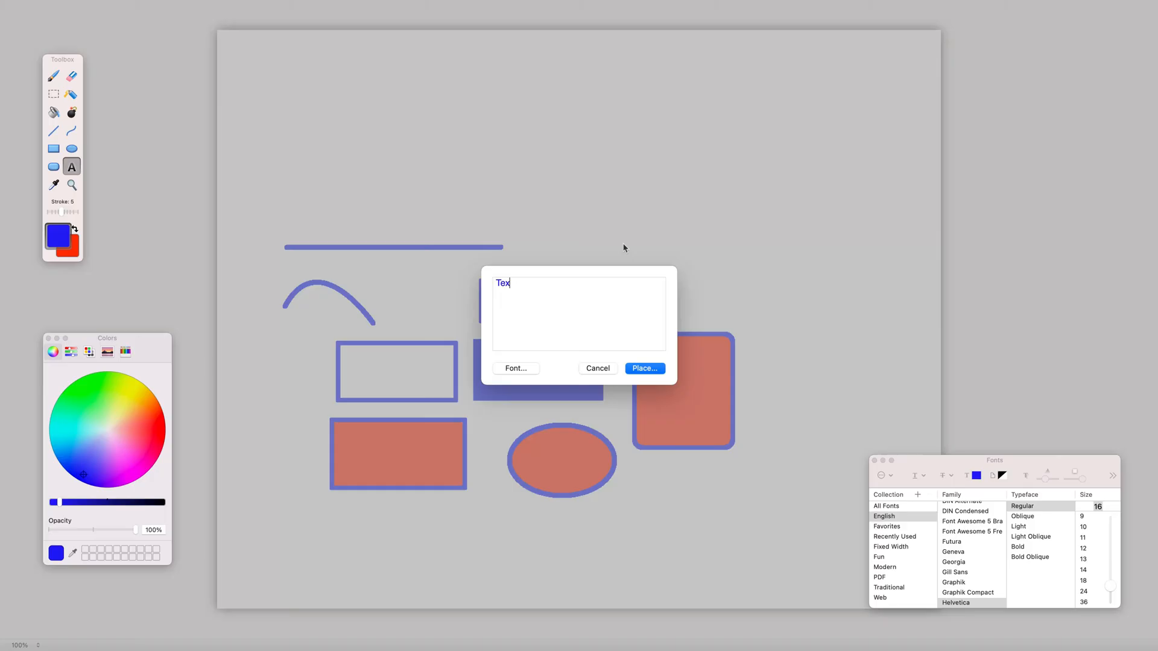
Place blue labels 'Text' and 'New Text' at size 36 above the shapes.
text(t)
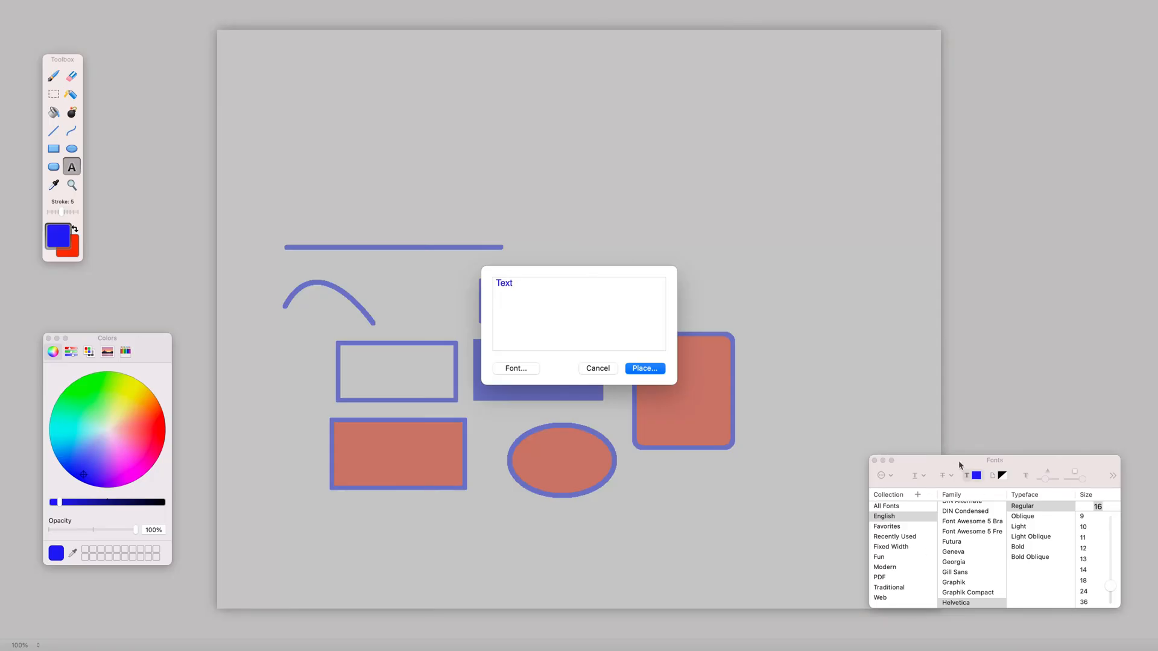
drag(994, 460, 814, 238)
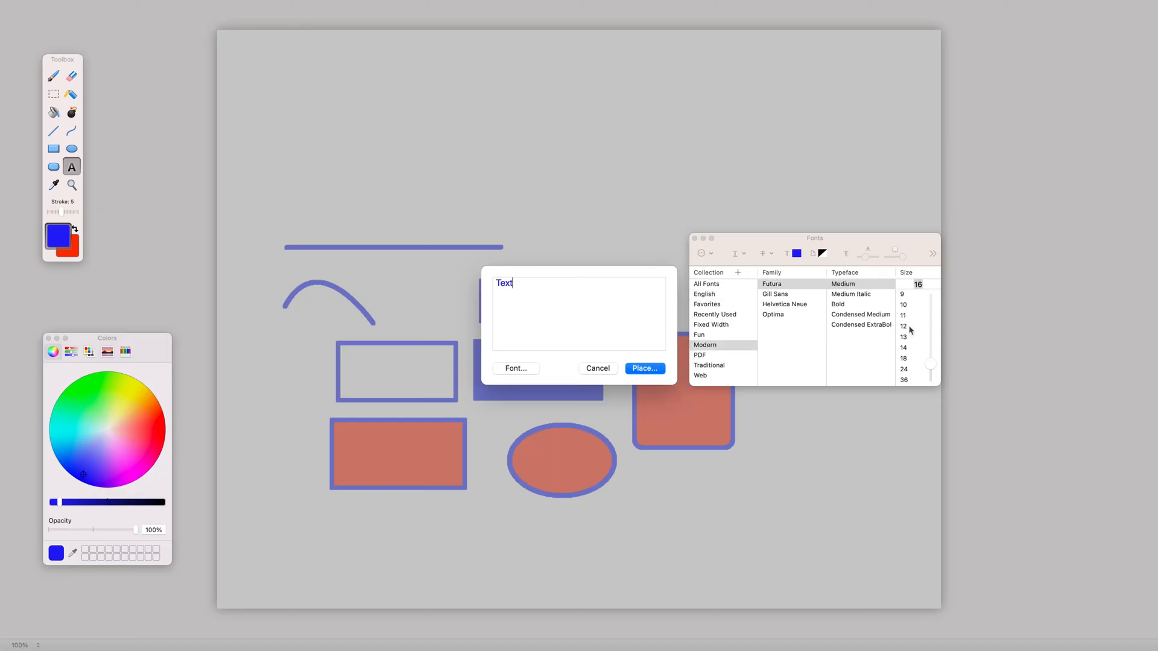
click(904, 380)
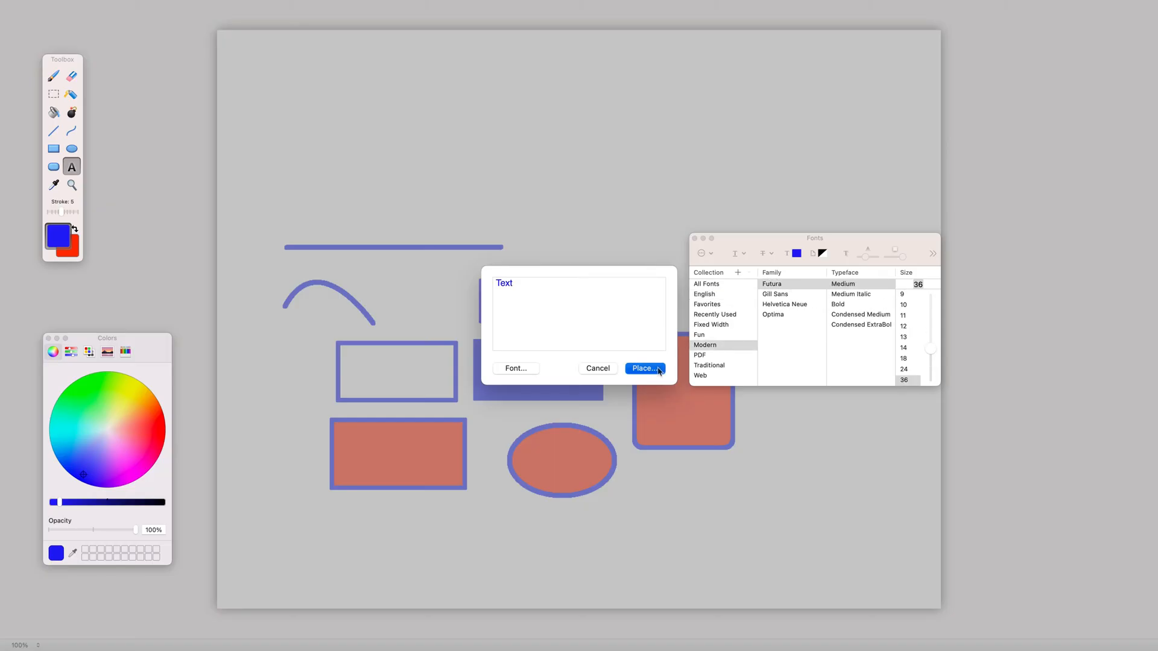
click(644, 368)
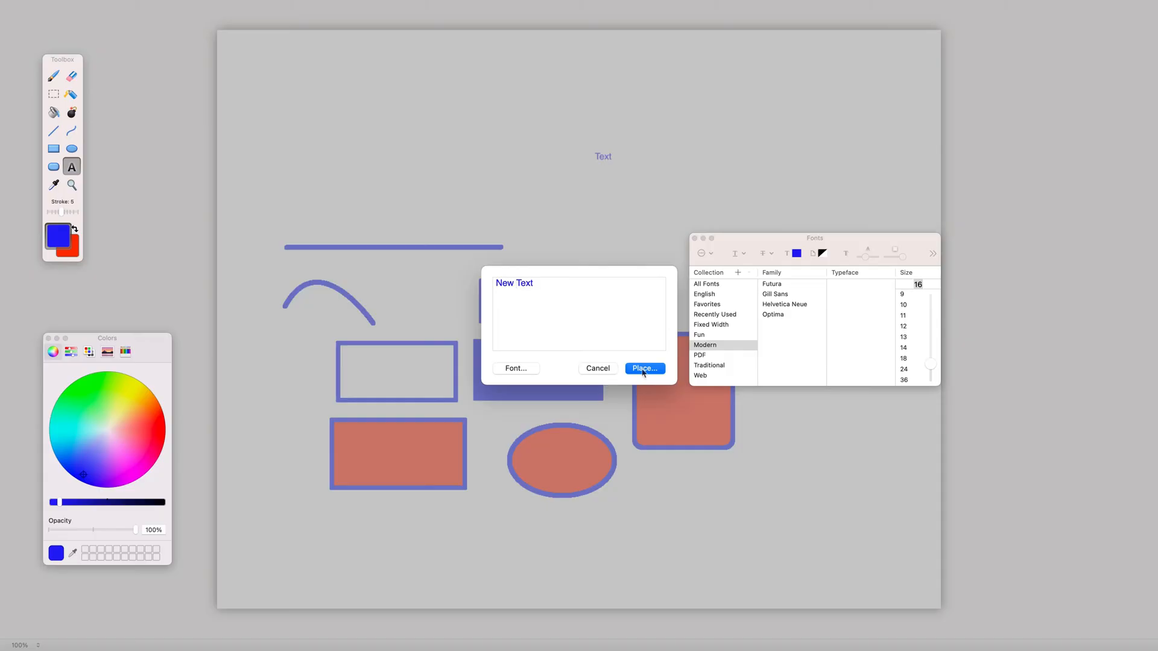
click(644, 368)
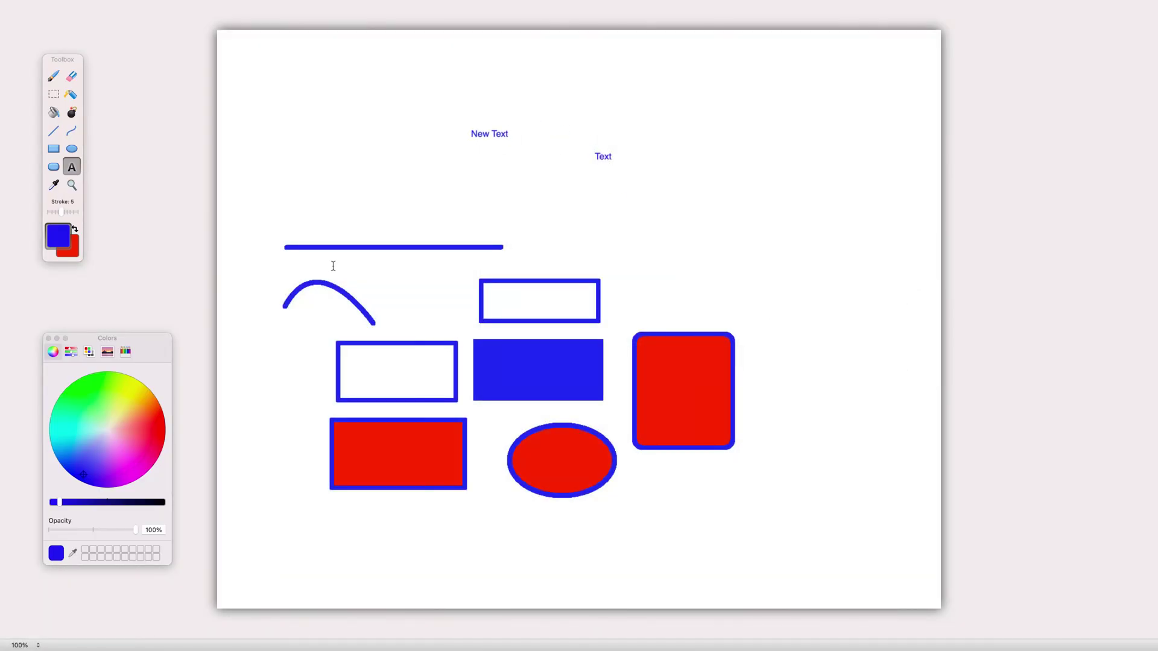
mouse_move(50, 185)
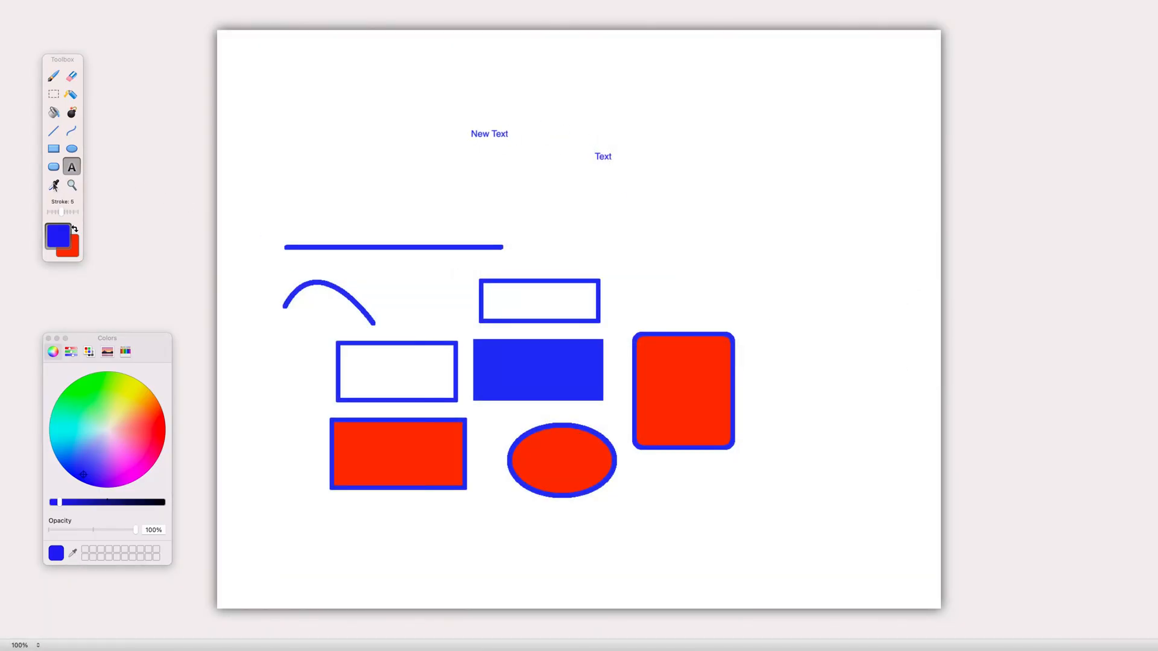
Sample white from the blank canvas as the drawing colour using the Eyedropper.
click(54, 183)
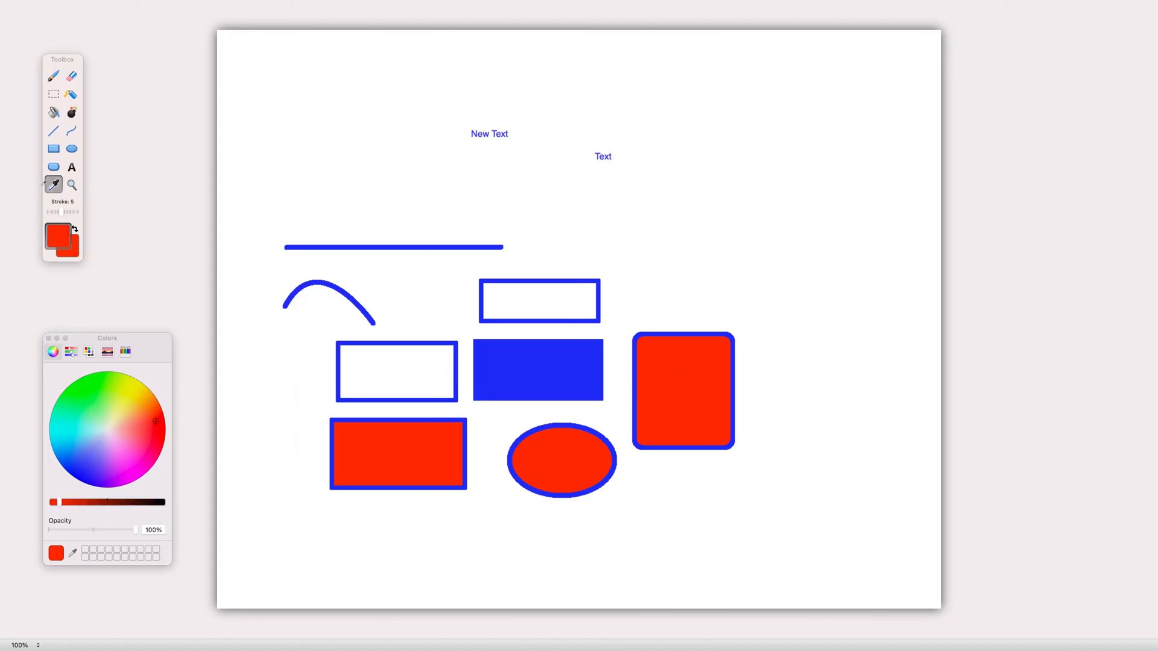
click(107, 429)
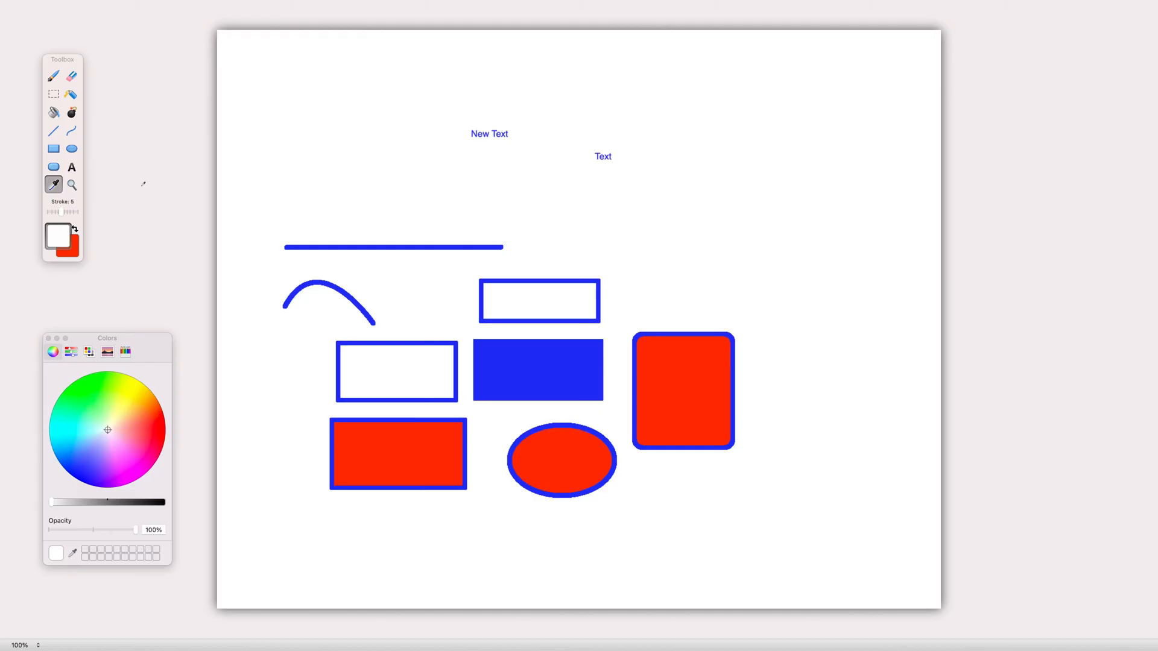
click(70, 183)
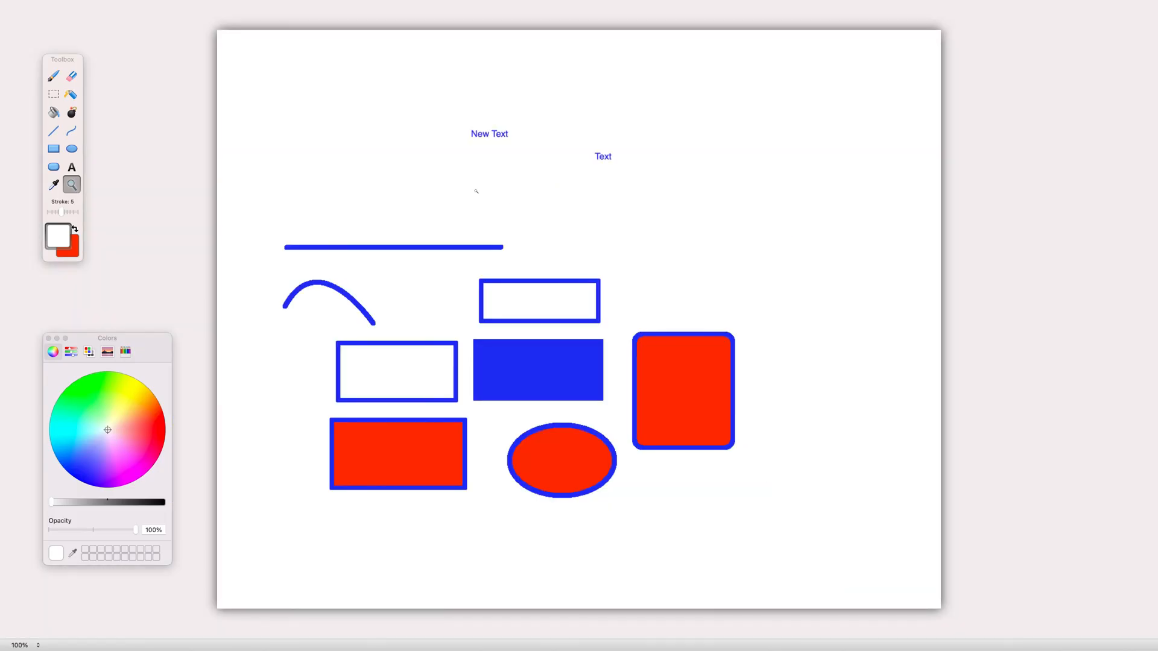
click(70, 111)
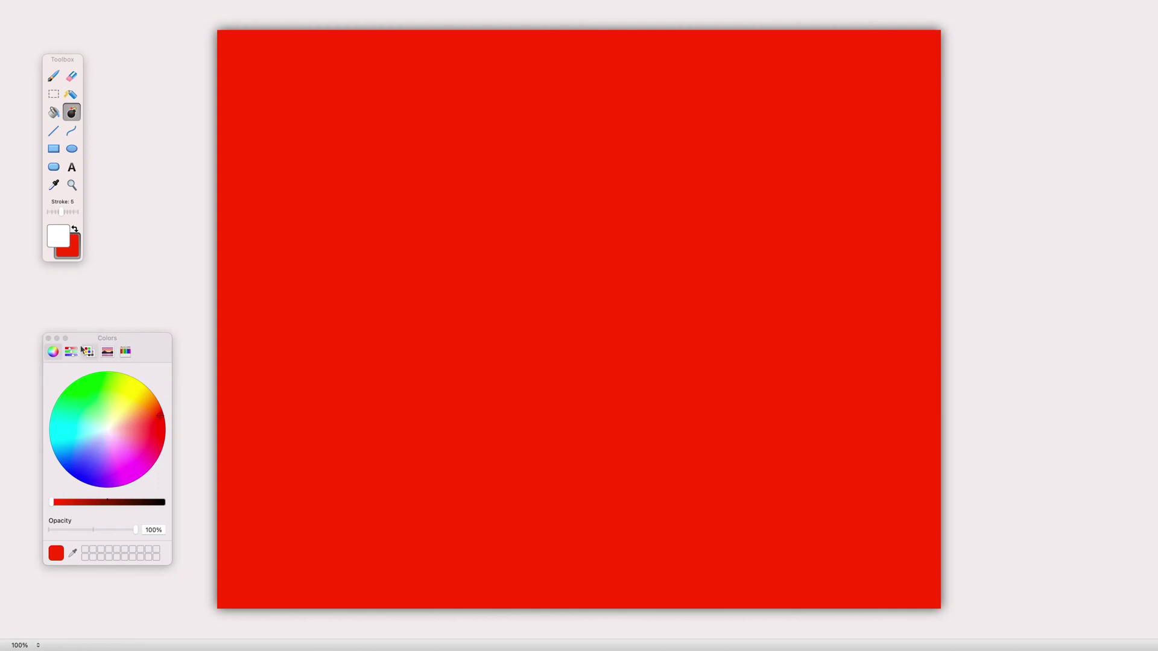
Clear the whole canvas to the red background colour.
click(88, 352)
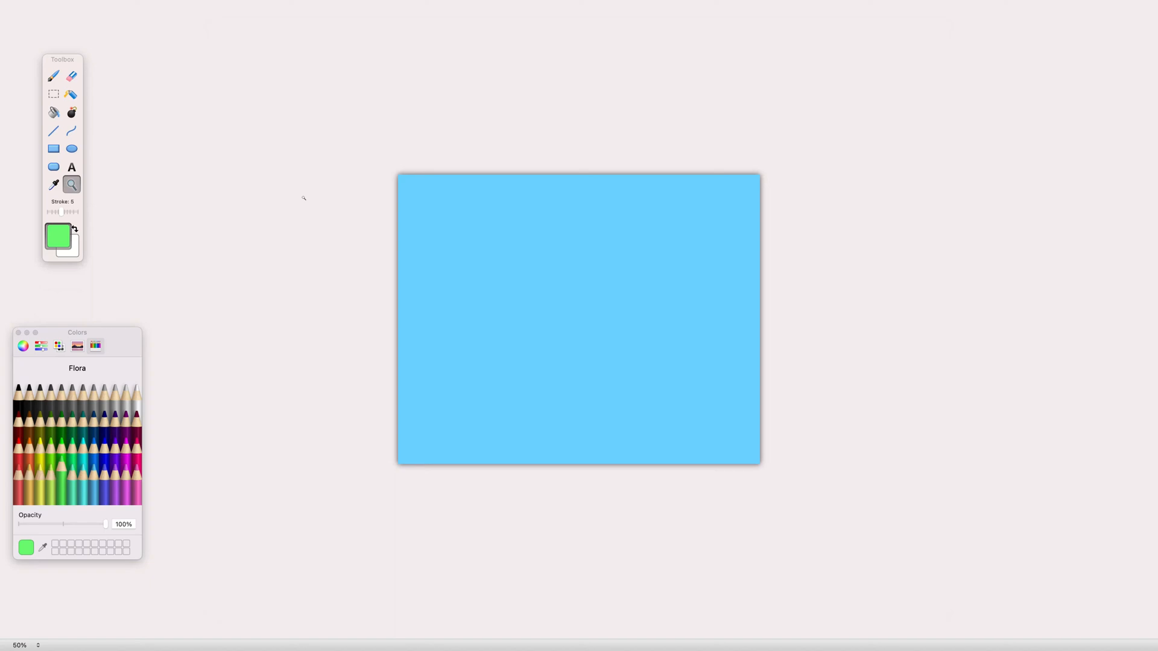
Draw a filled green ellipse as a hill across the lower canvas.
click(71, 147)
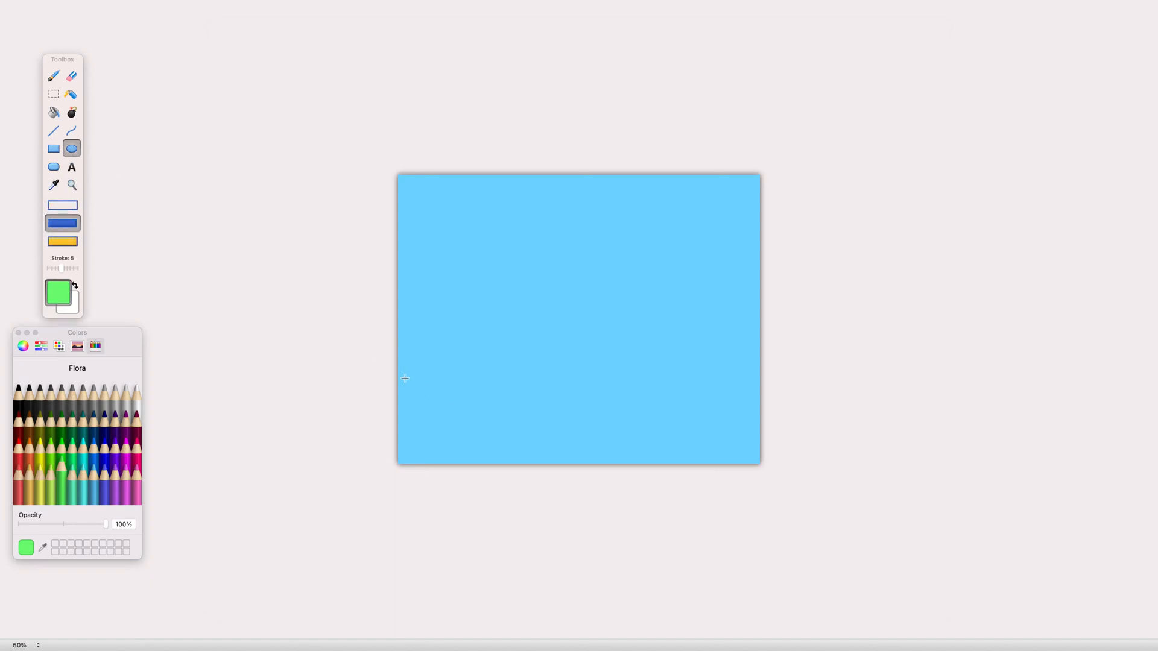
drag(405, 379, 717, 421)
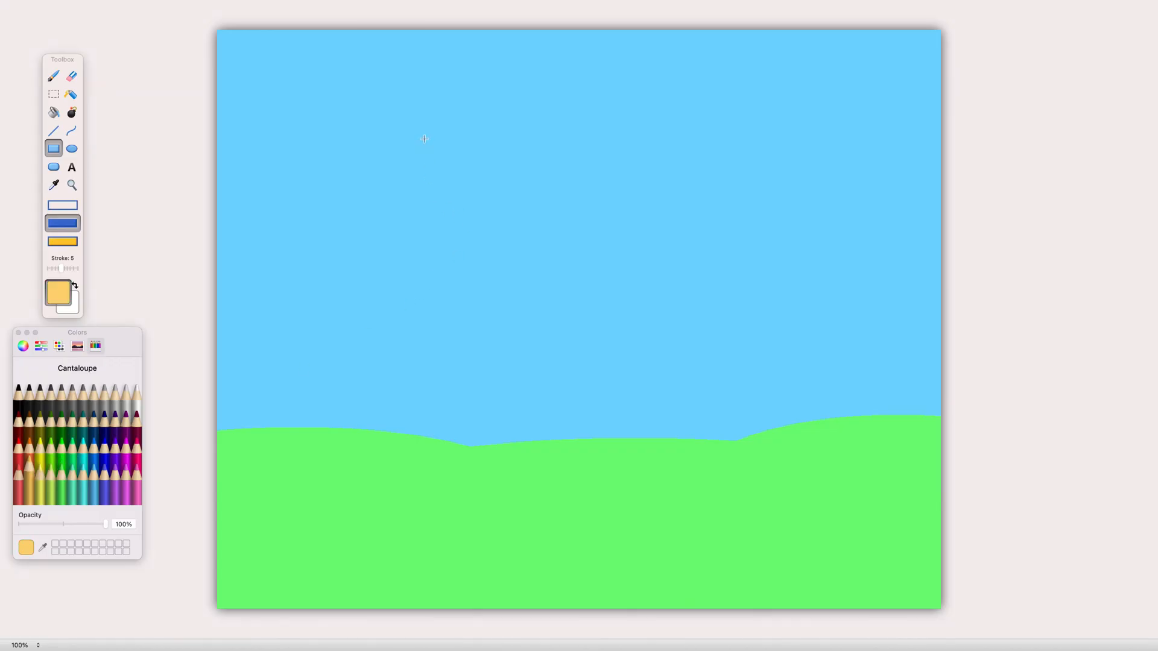
Draw the yellow house body and its right light cyan window as filled rectangles.
drag(463, 240, 555, 347)
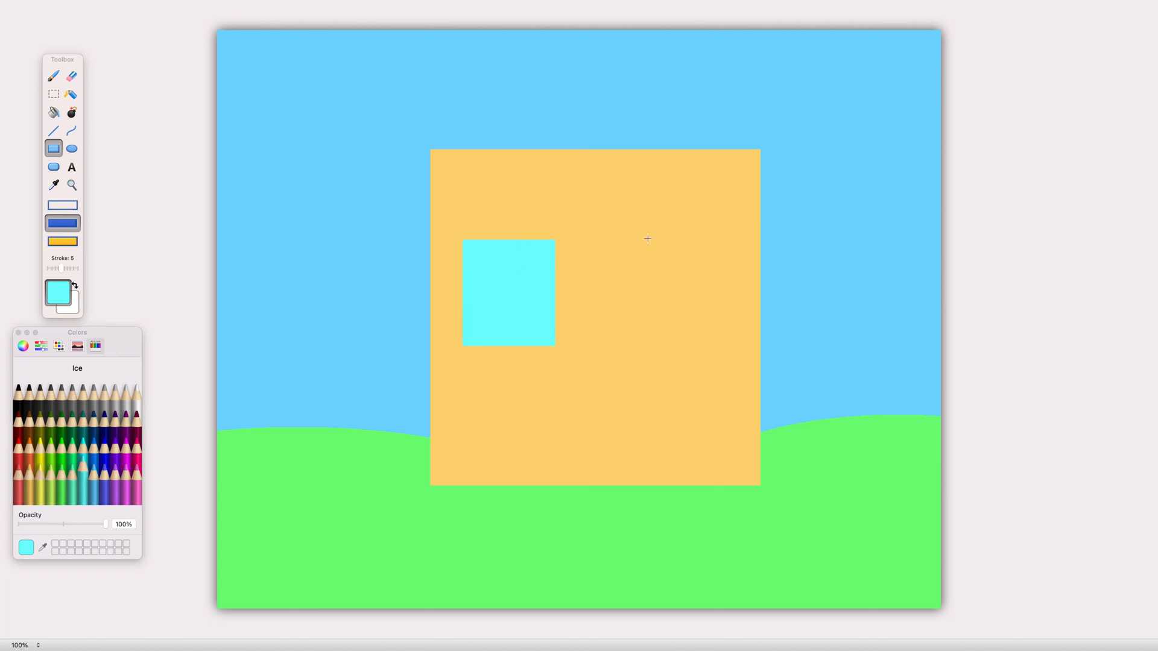
drag(644, 242, 742, 345)
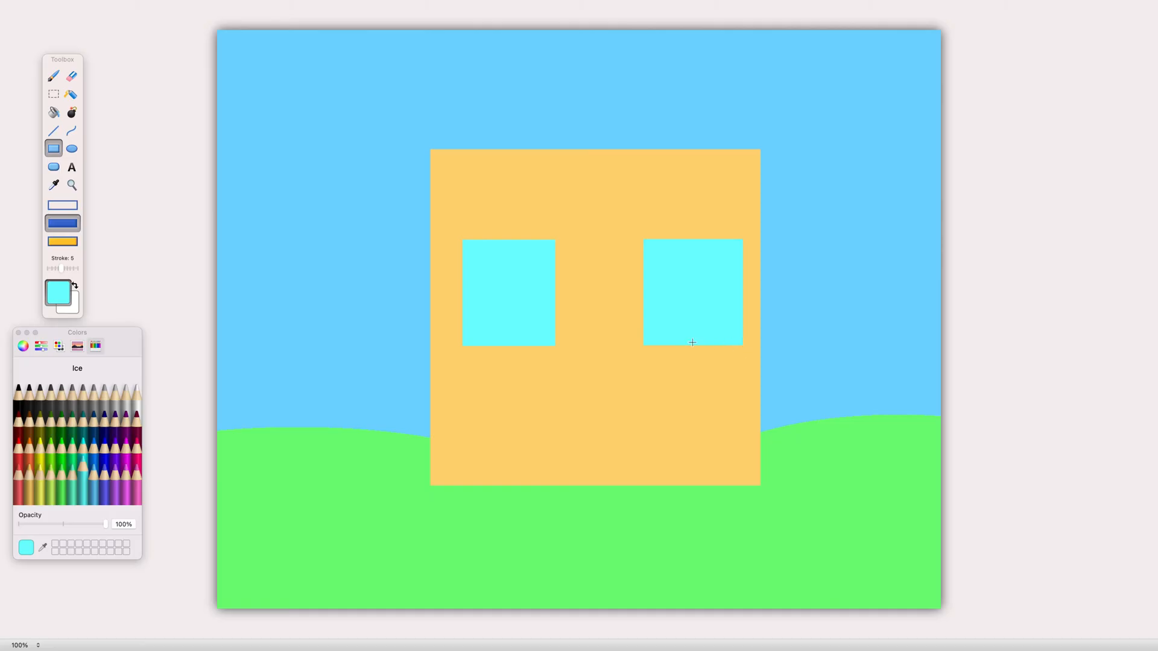
click(53, 130)
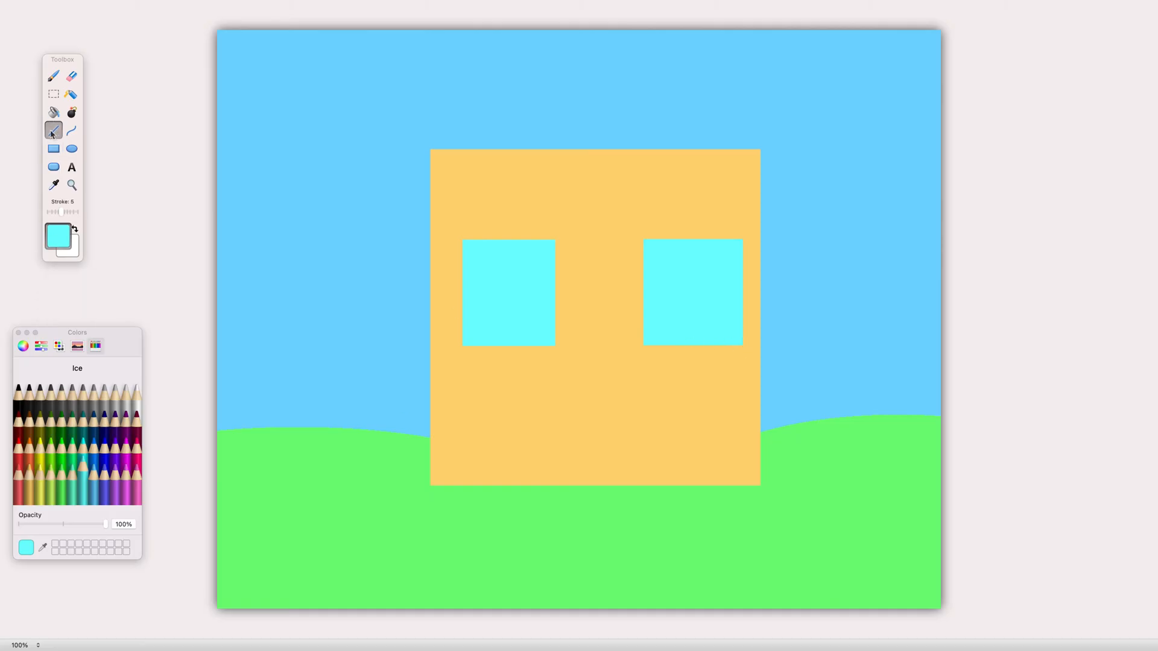
Outline both cyan windows with dark blue Ocean lines.
click(94, 434)
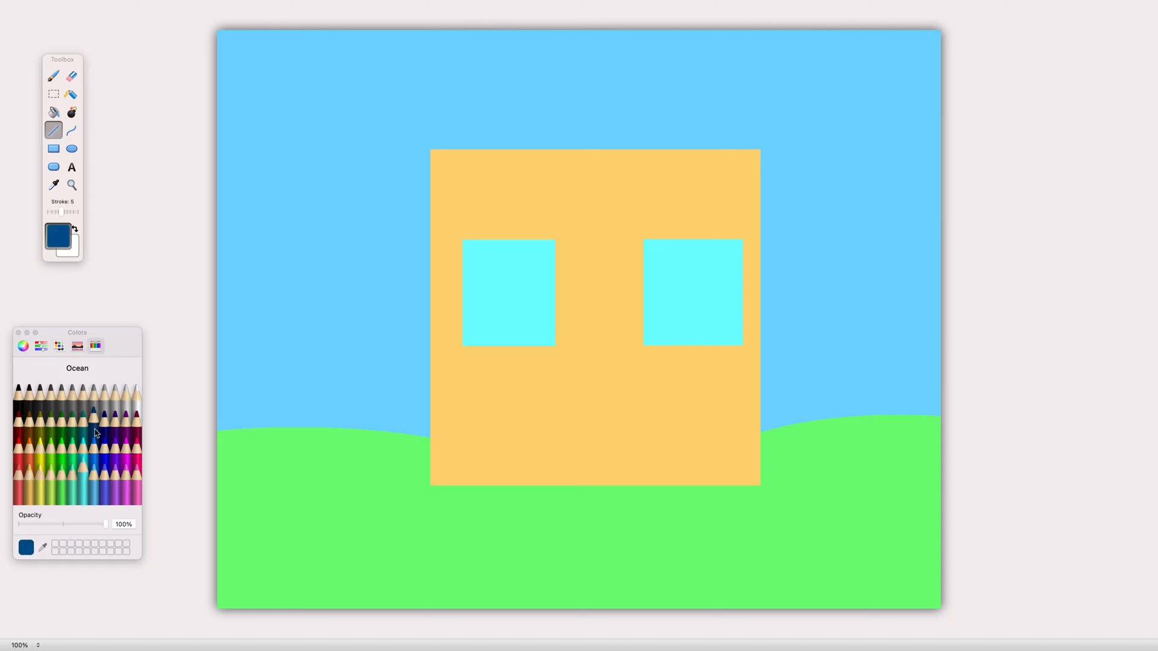
mouse_move(463, 239)
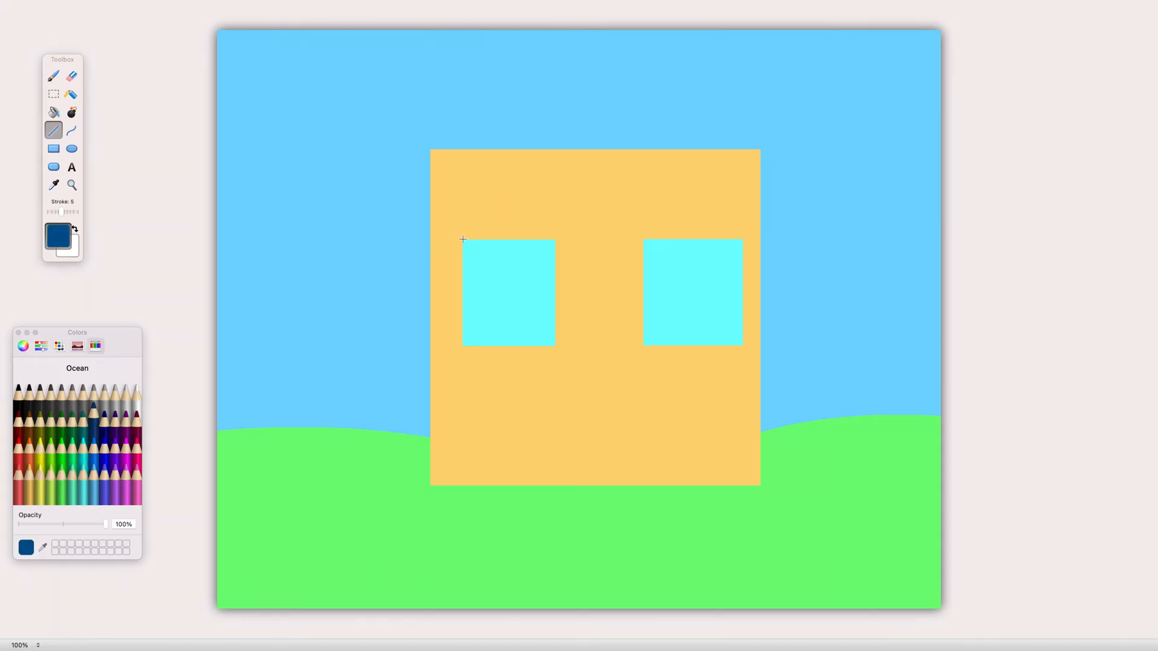
drag(462, 239, 555, 239)
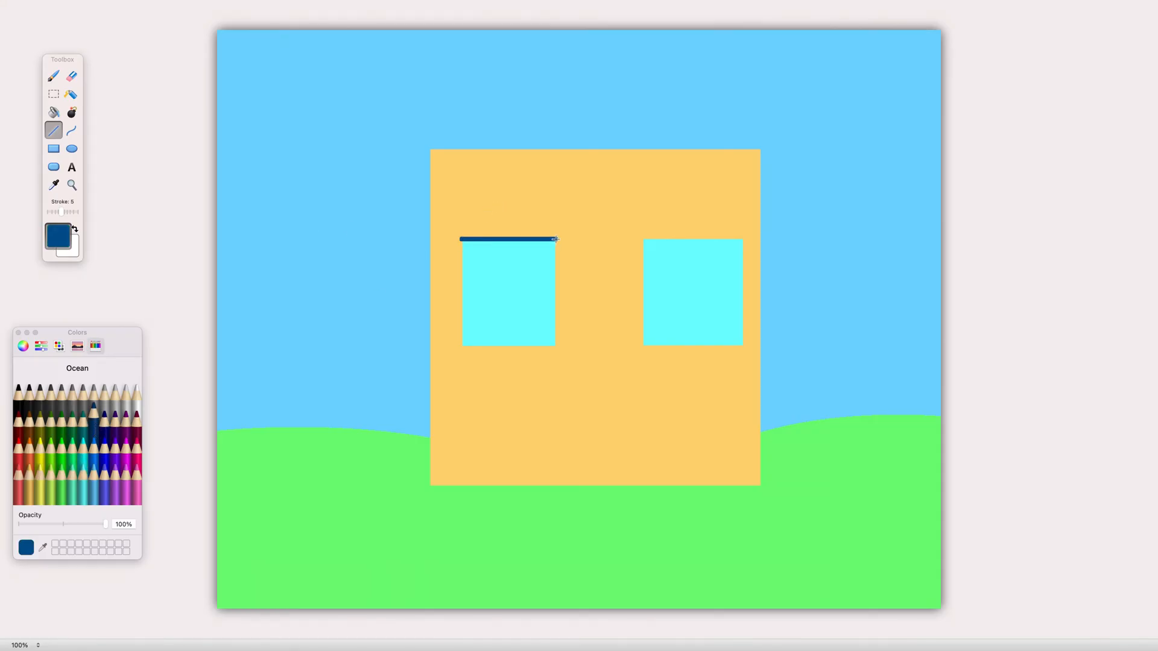
drag(555, 238, 557, 347)
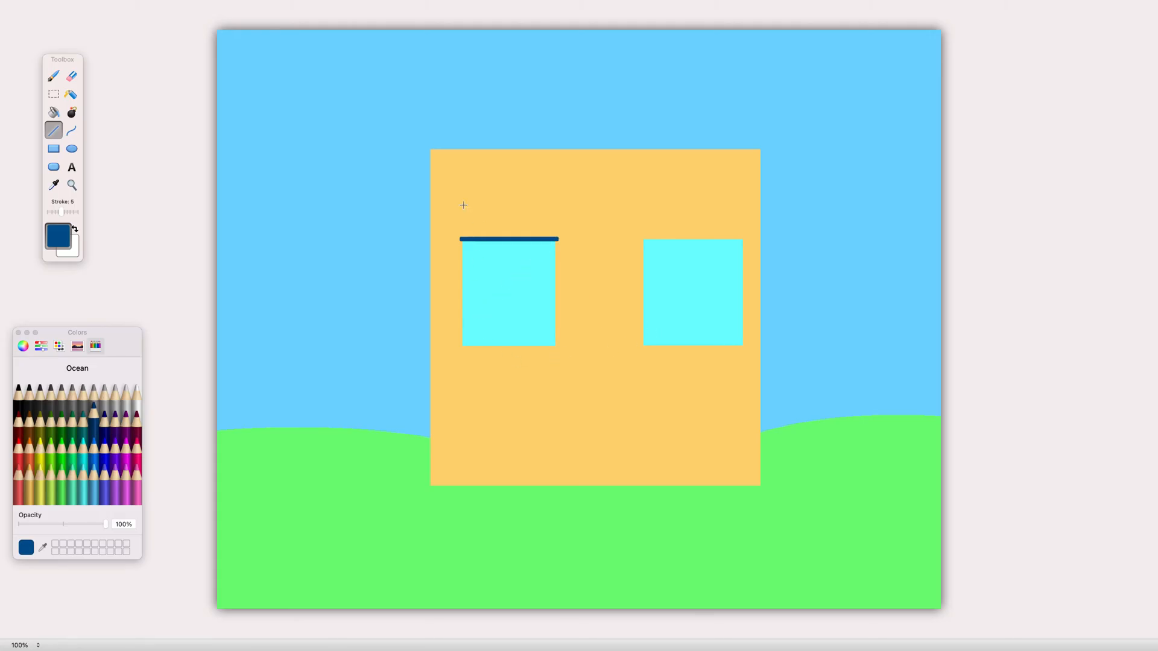
drag(556, 240, 556, 348)
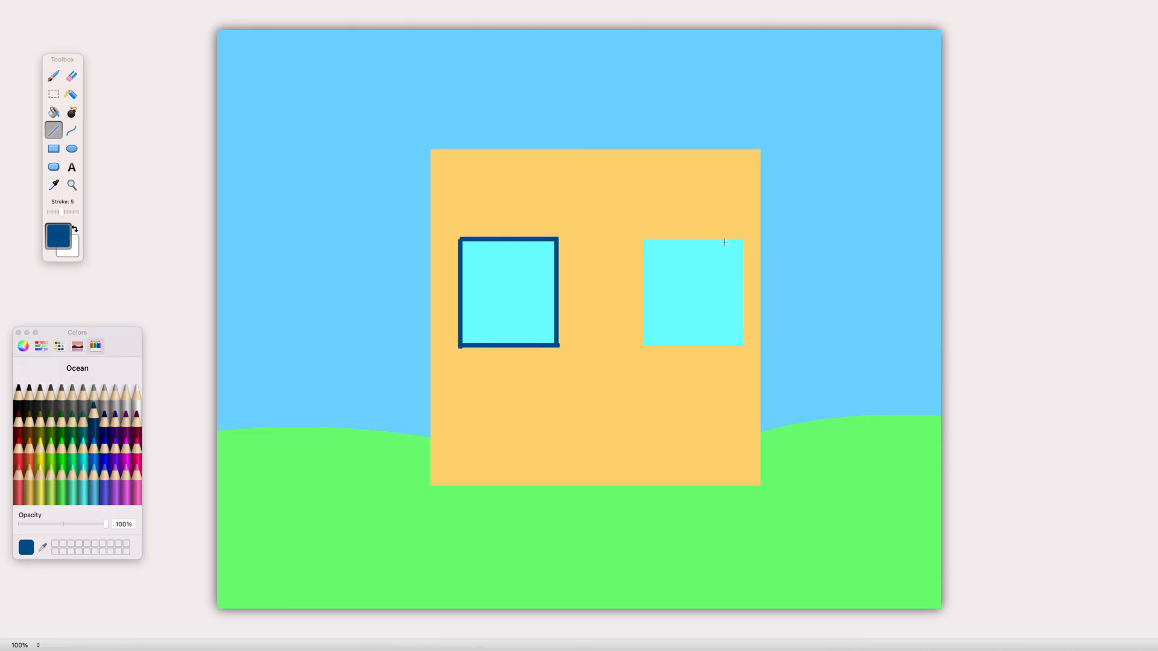
drag(643, 242, 741, 242)
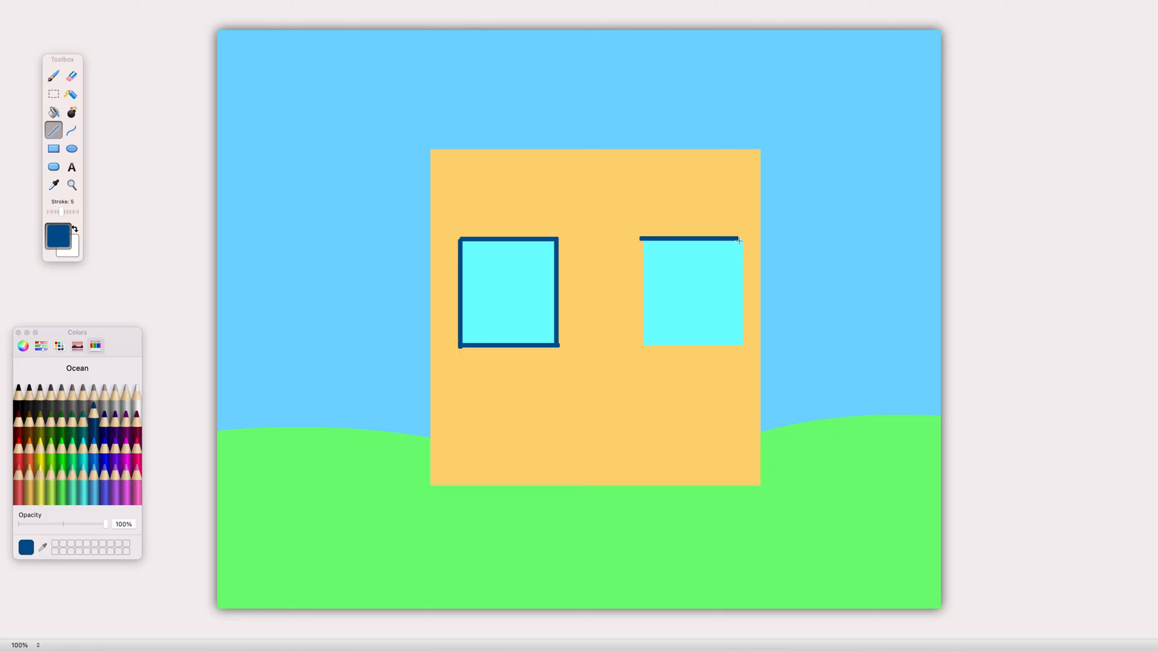
drag(740, 240, 745, 346)
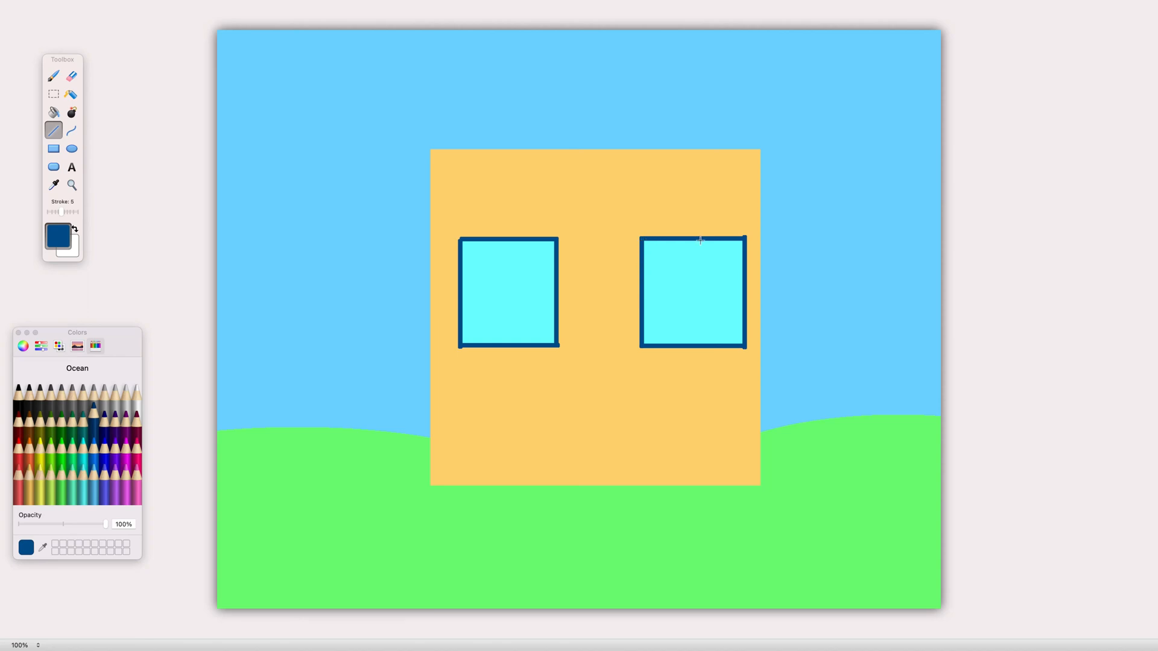
Add vertical and horizontal crossbars dividing each window into four panes.
drag(692, 239, 693, 347)
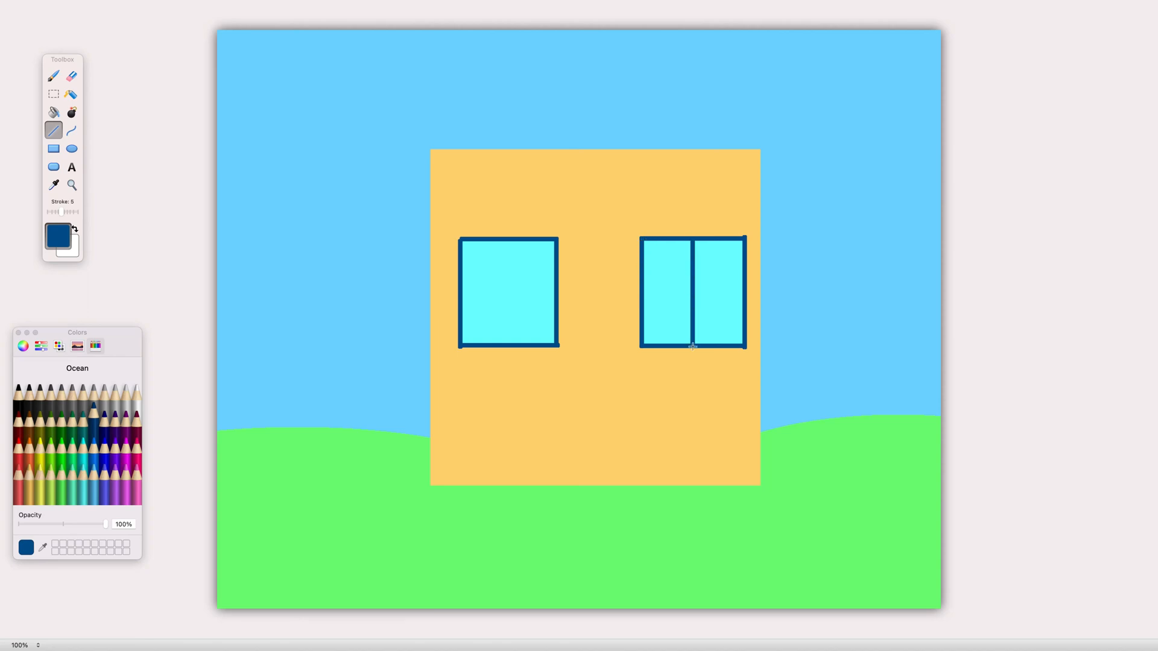
drag(647, 291, 745, 291)
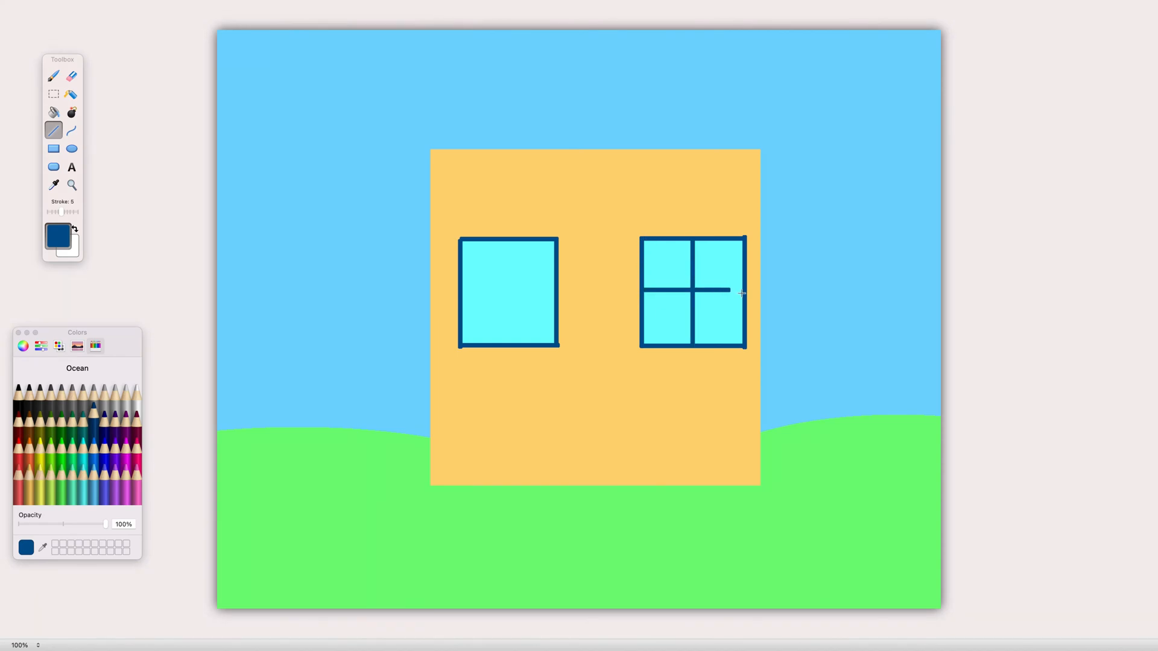
drag(508, 238, 508, 345)
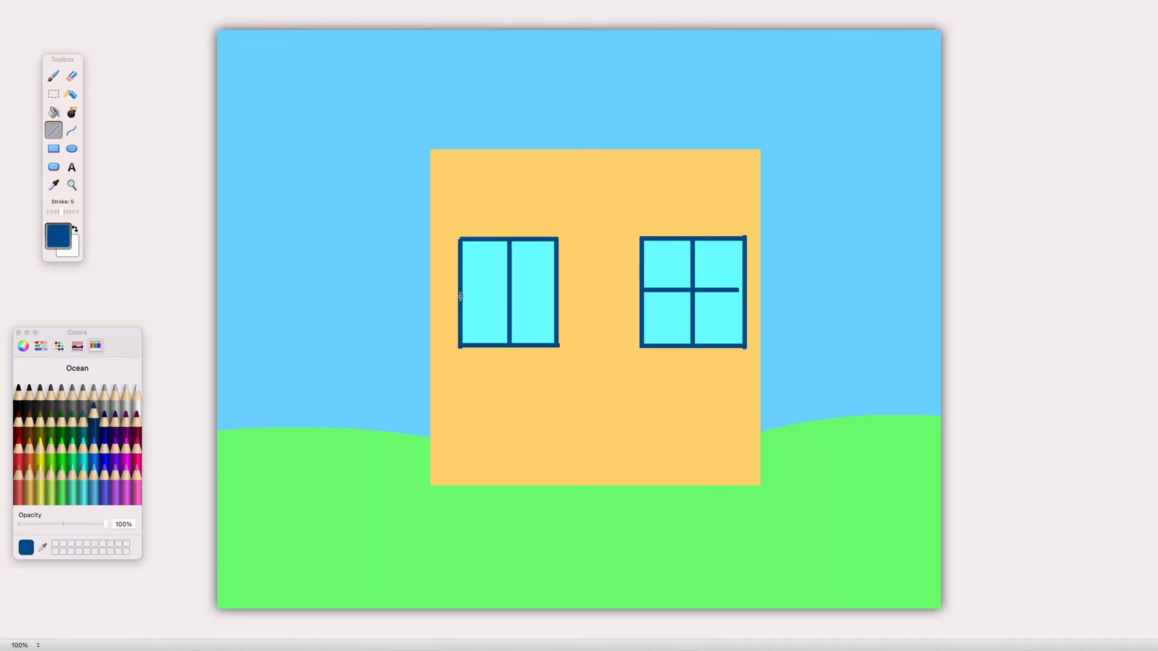
drag(460, 291, 556, 291)
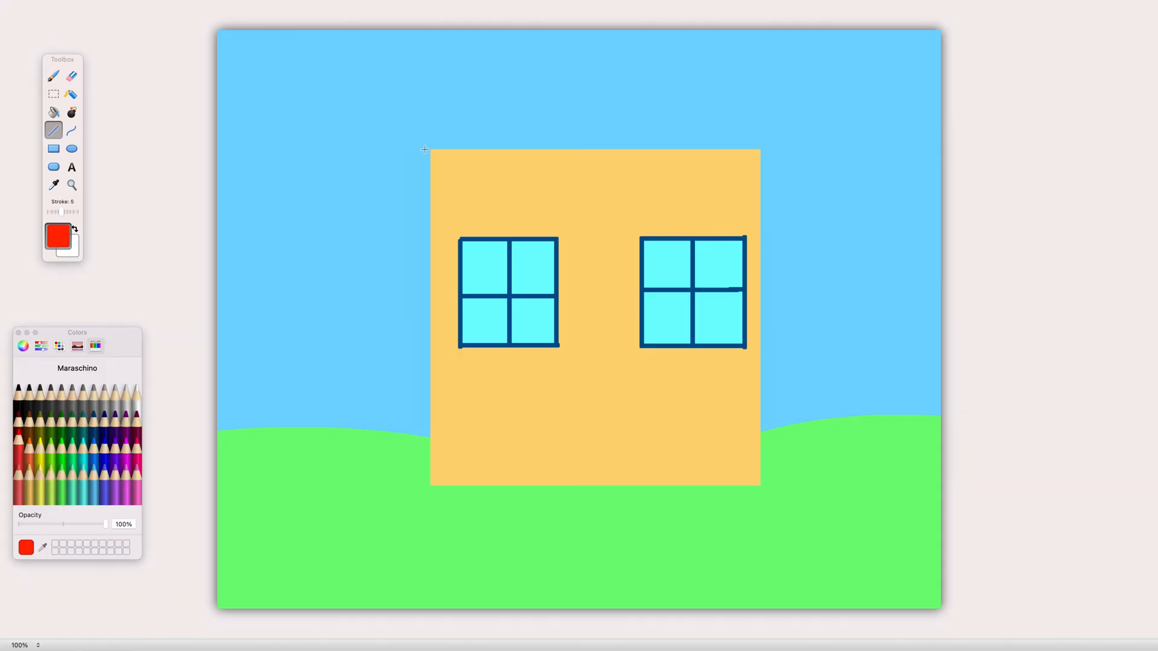
Draw a triangular roof with two slopes and a base line, then fill it red.
drag(423, 152, 598, 48)
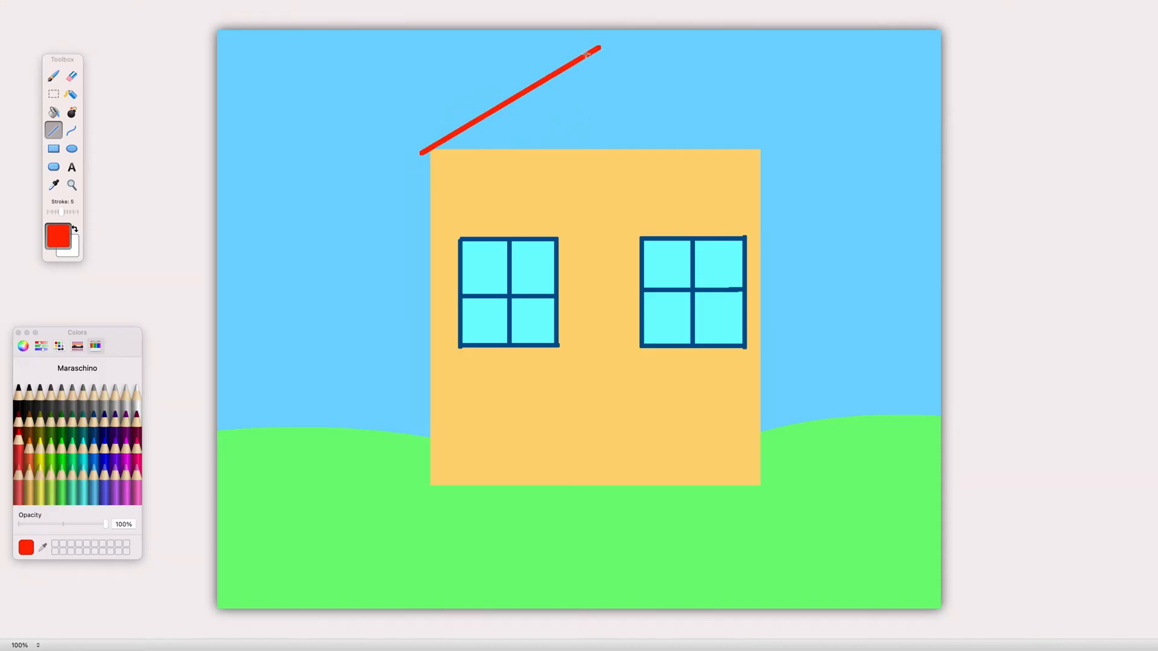
drag(592, 53, 759, 153)
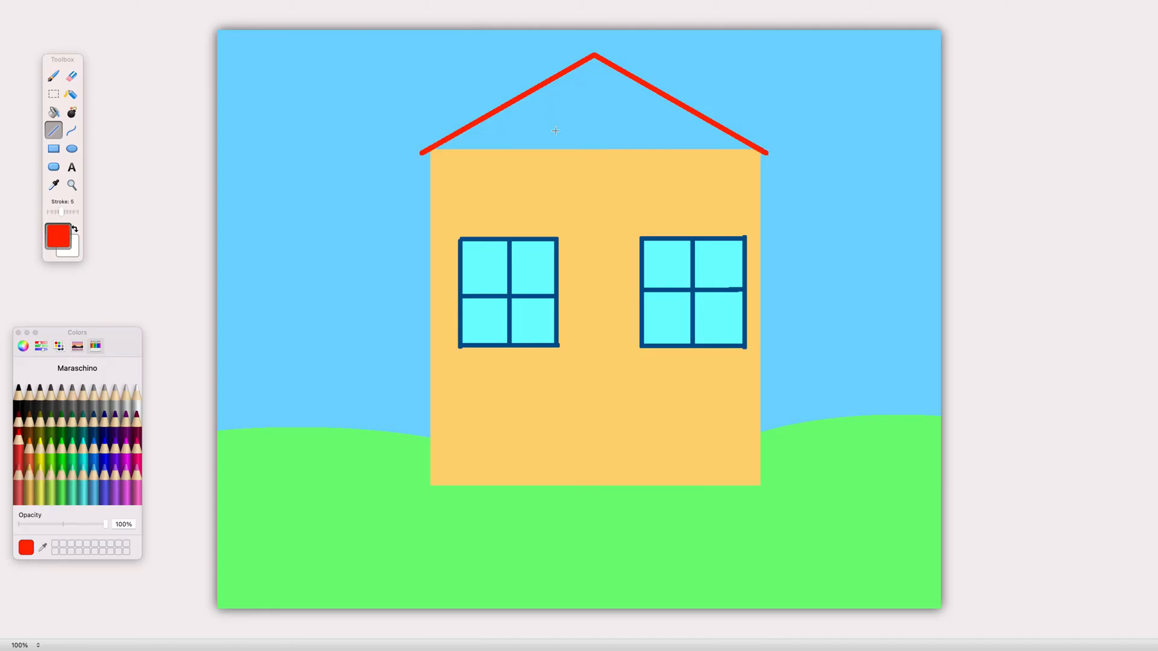
drag(425, 151, 766, 151)
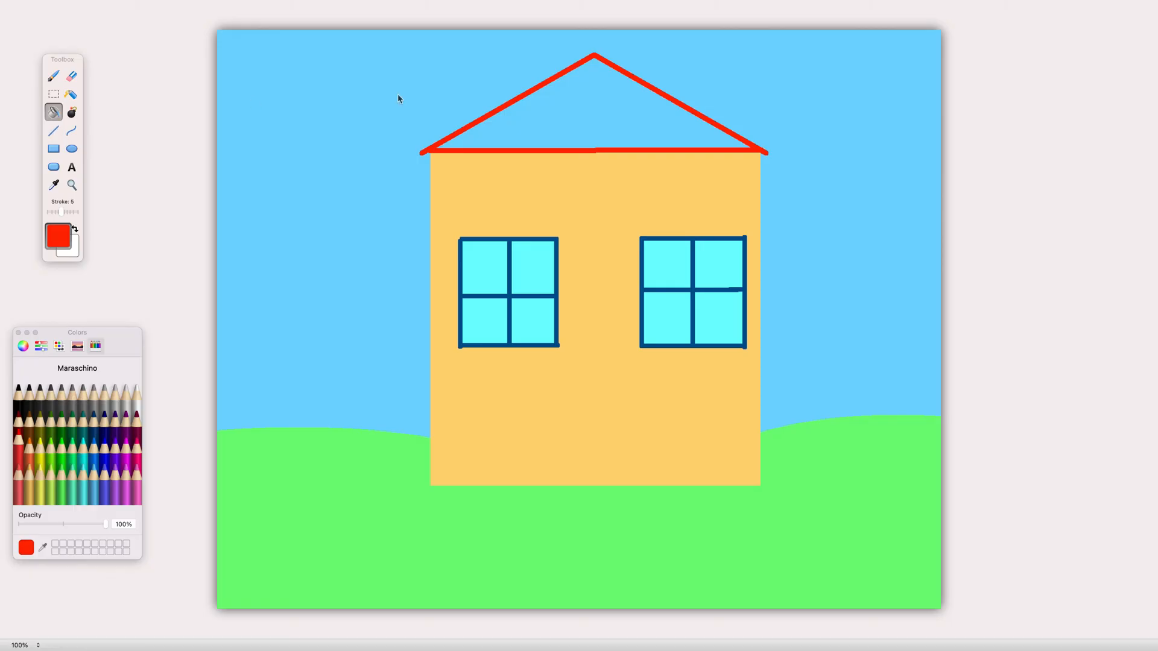
click(591, 109)
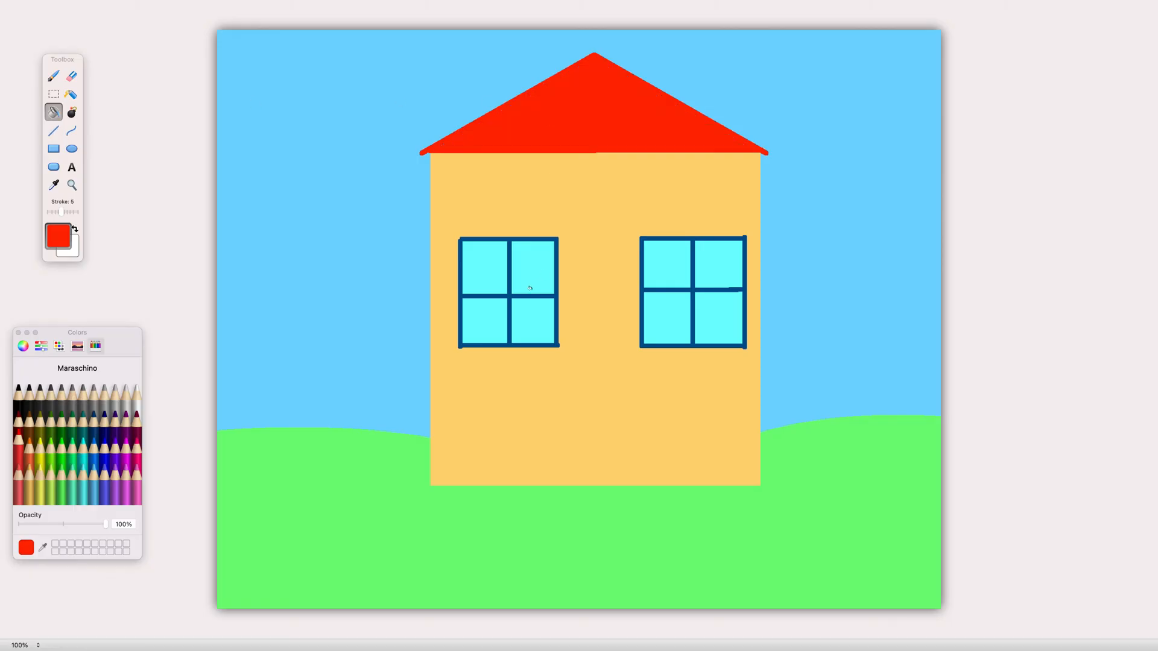
mouse_move(389, 287)
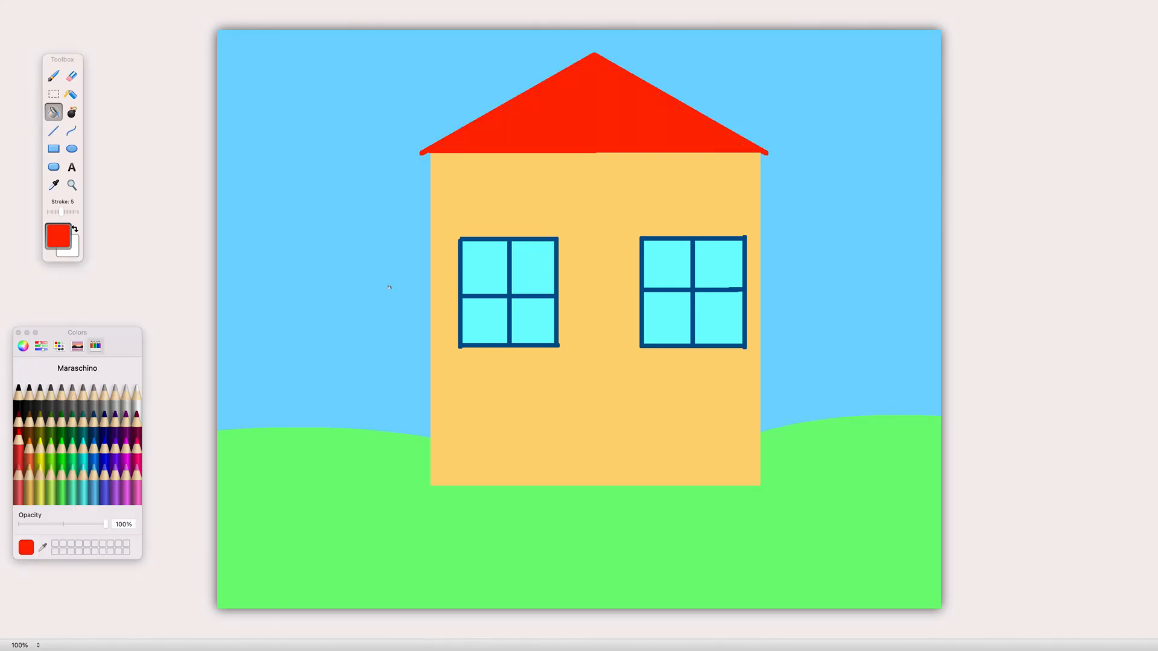
mouse_move(106, 475)
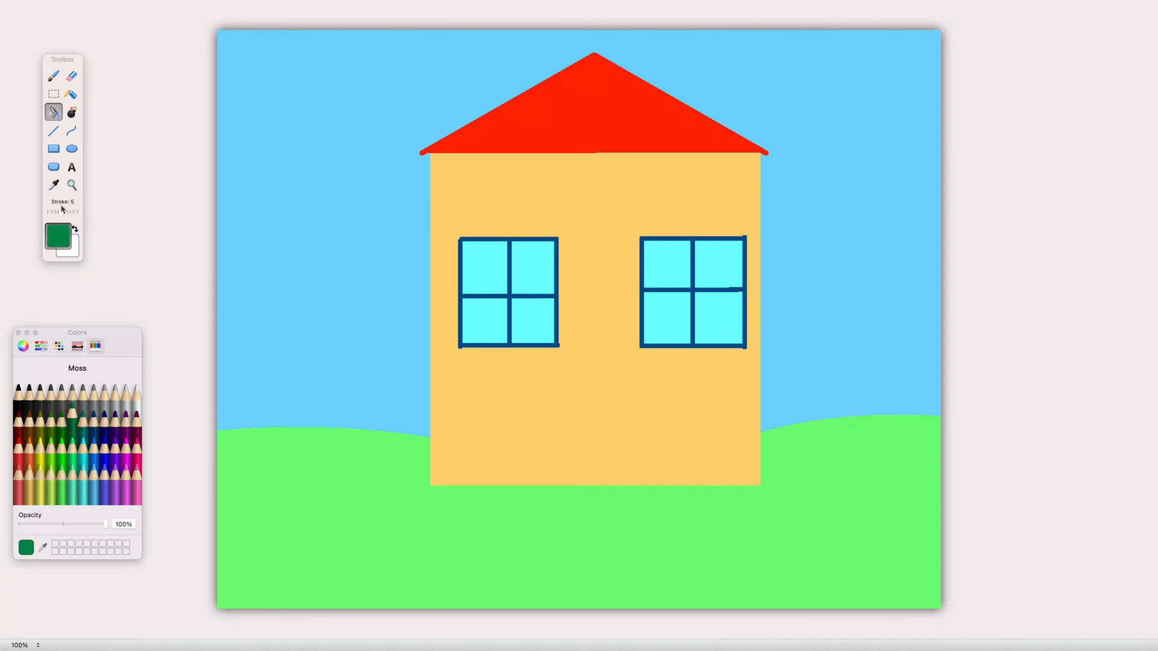
Spray darker green speckled texture over the hills.
drag(62, 211, 81, 211)
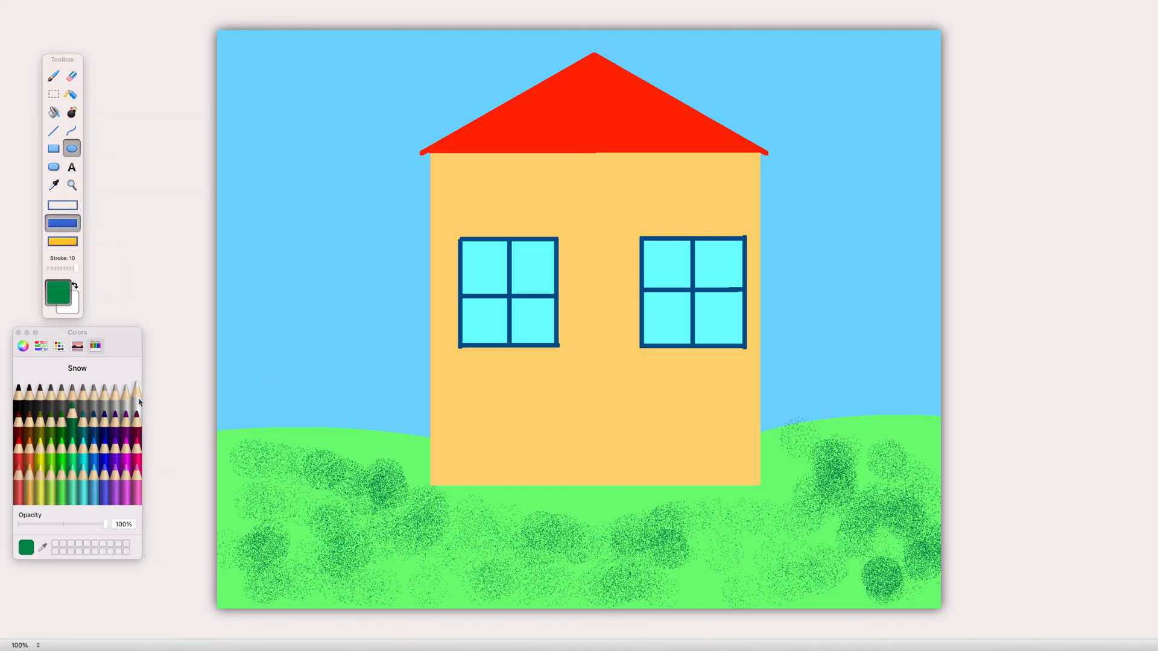
Paint overlapping white ovals as a cloud upper left and start one upper right.
drag(254, 88, 306, 121)
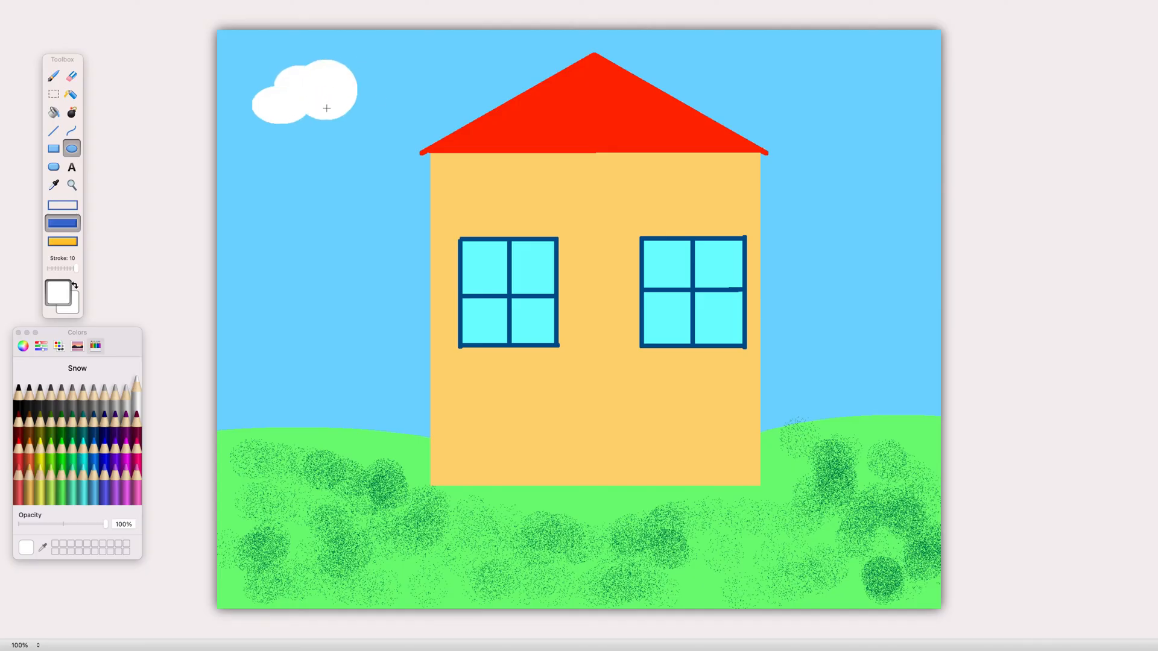
drag(327, 107, 362, 125)
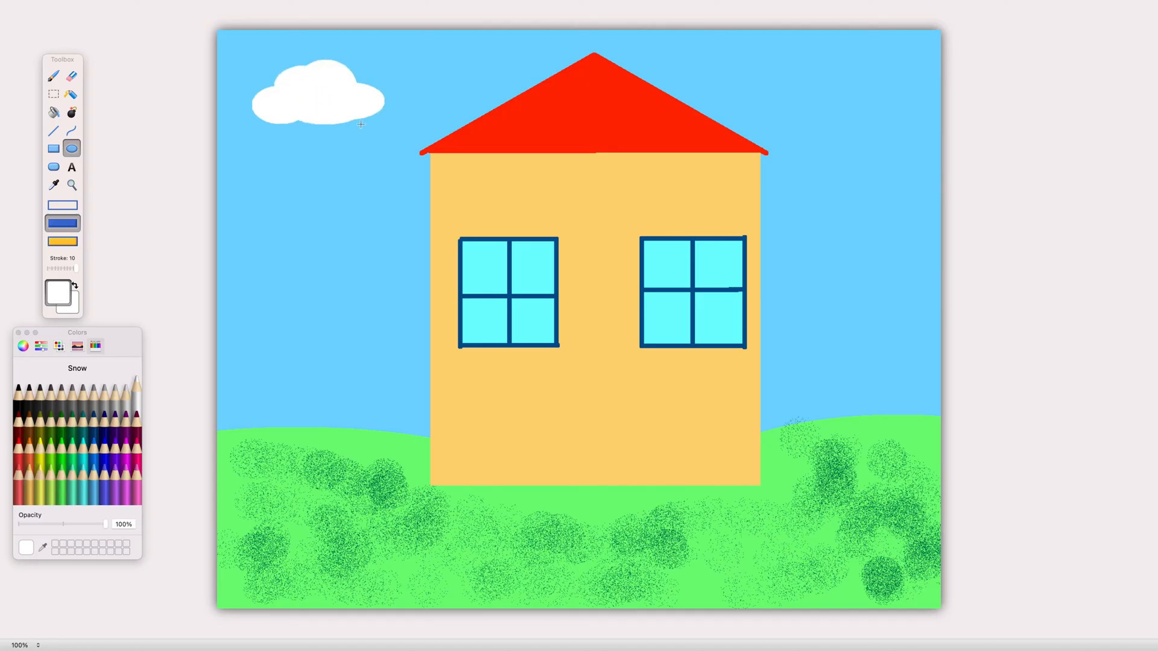
mouse_move(752, 91)
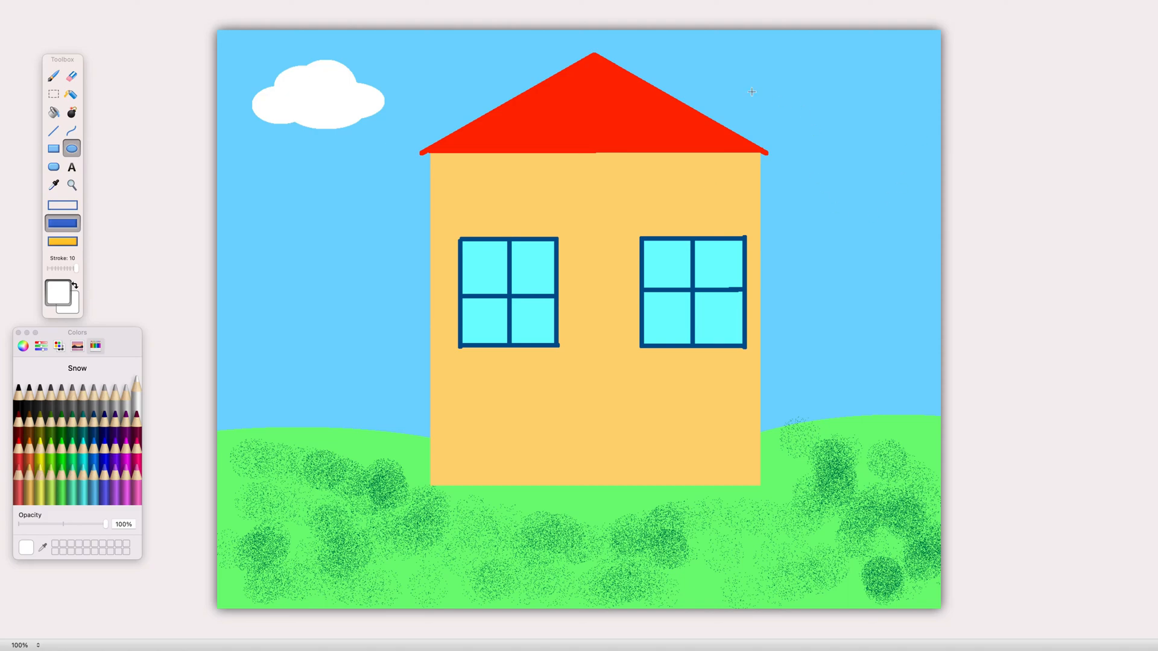
click(784, 106)
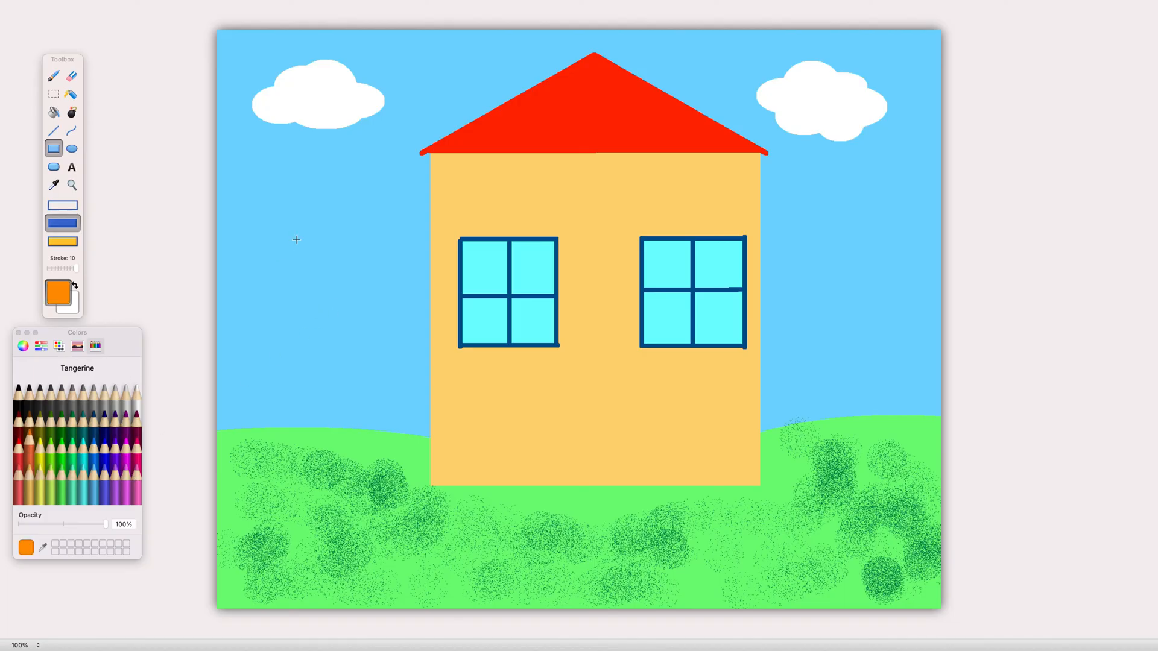
Draw an orange trunk and green oval canopy left of the house, then choose Save As.
drag(309, 244, 308, 484)
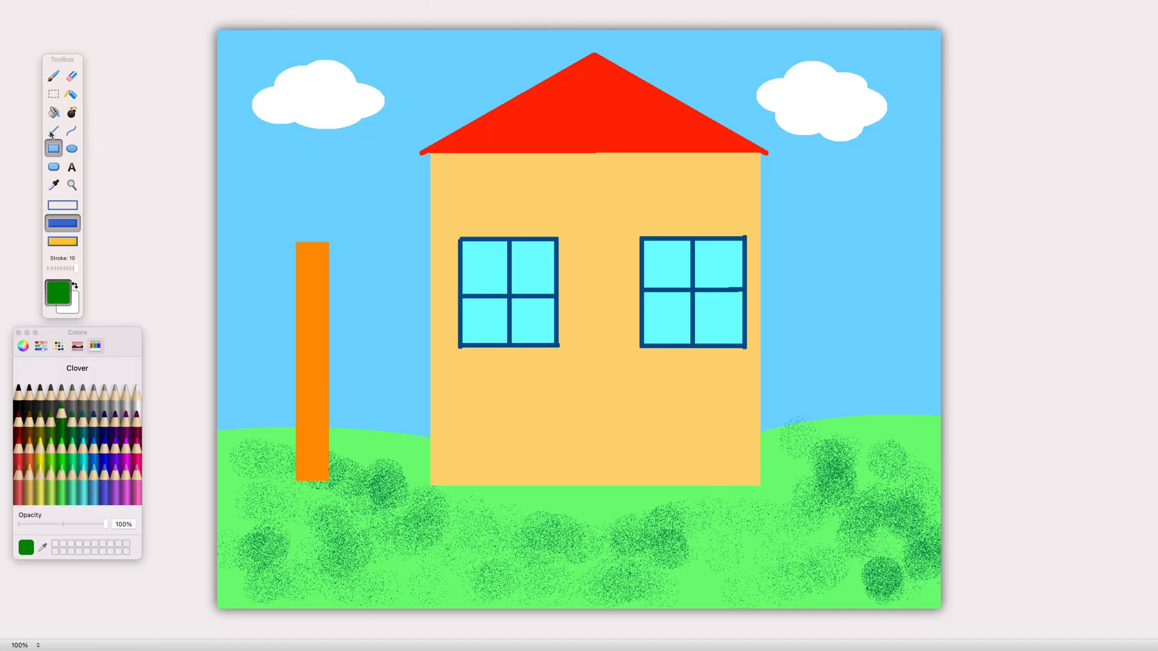
click(71, 148)
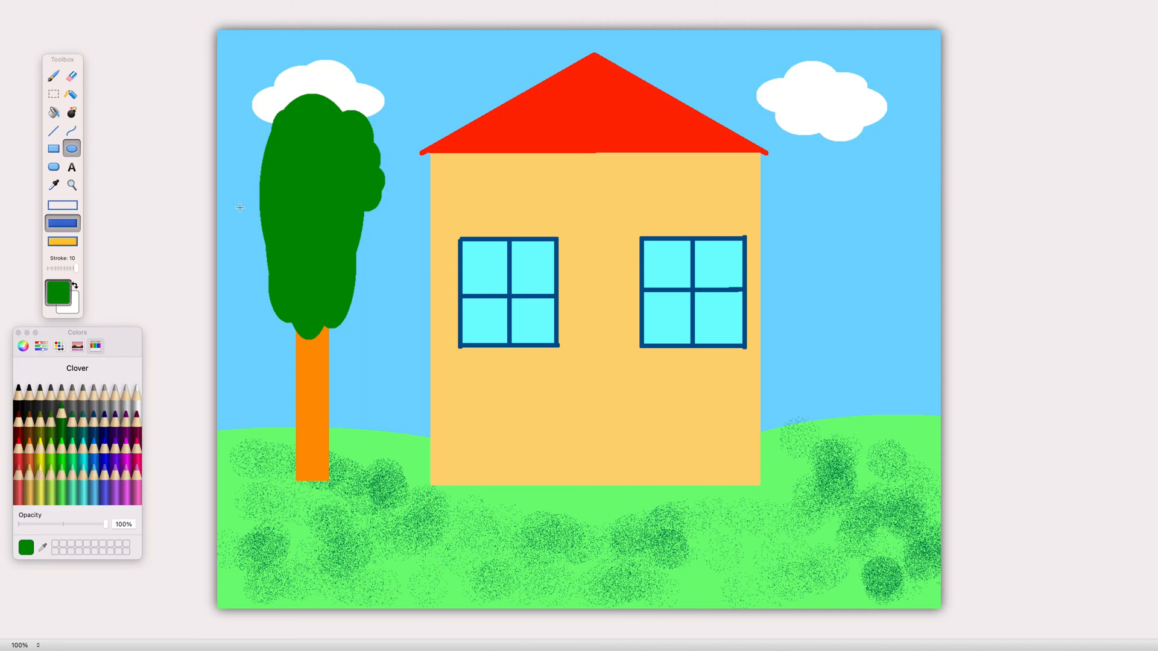
mouse_move(287, 271)
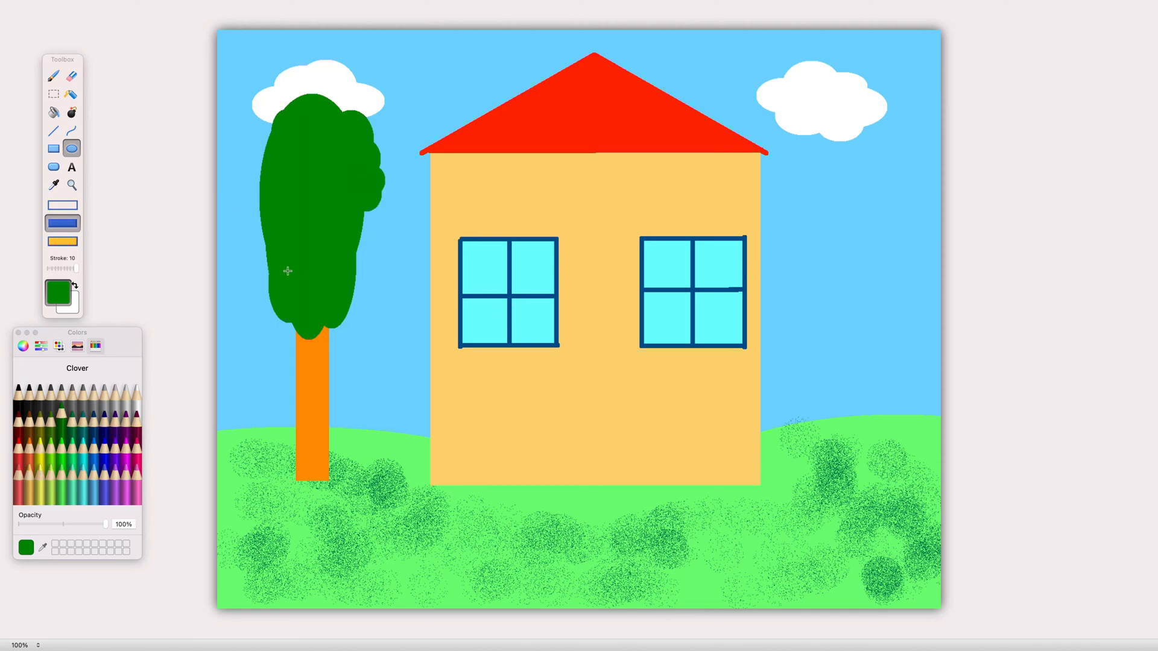
mouse_move(502, 314)
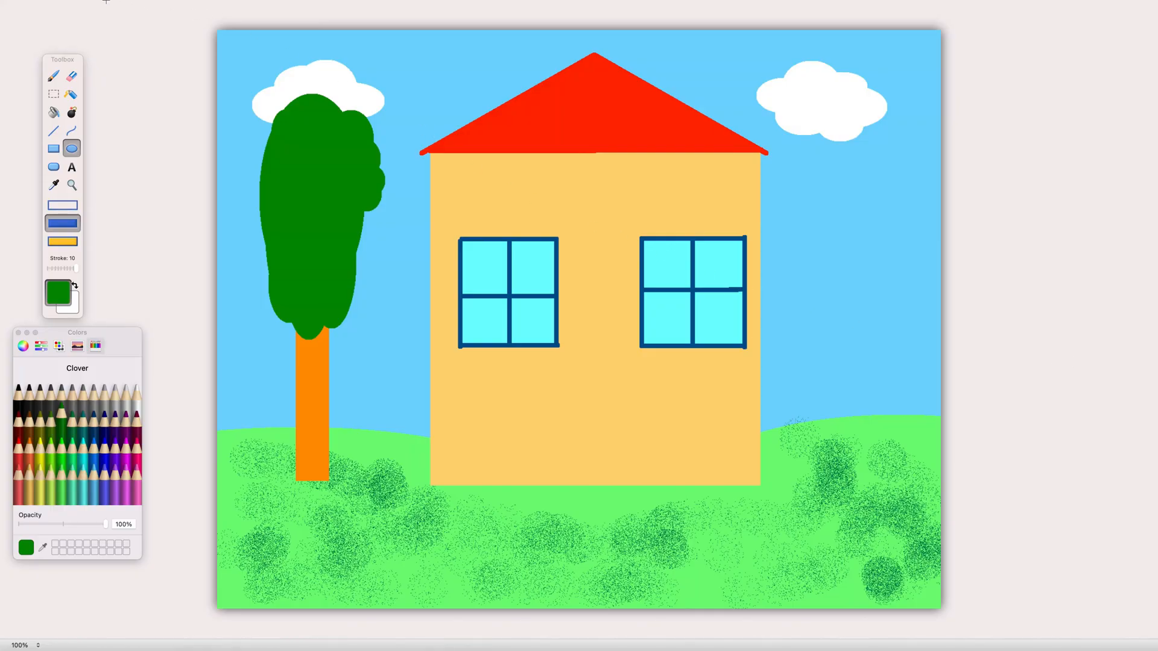
click(89, 6)
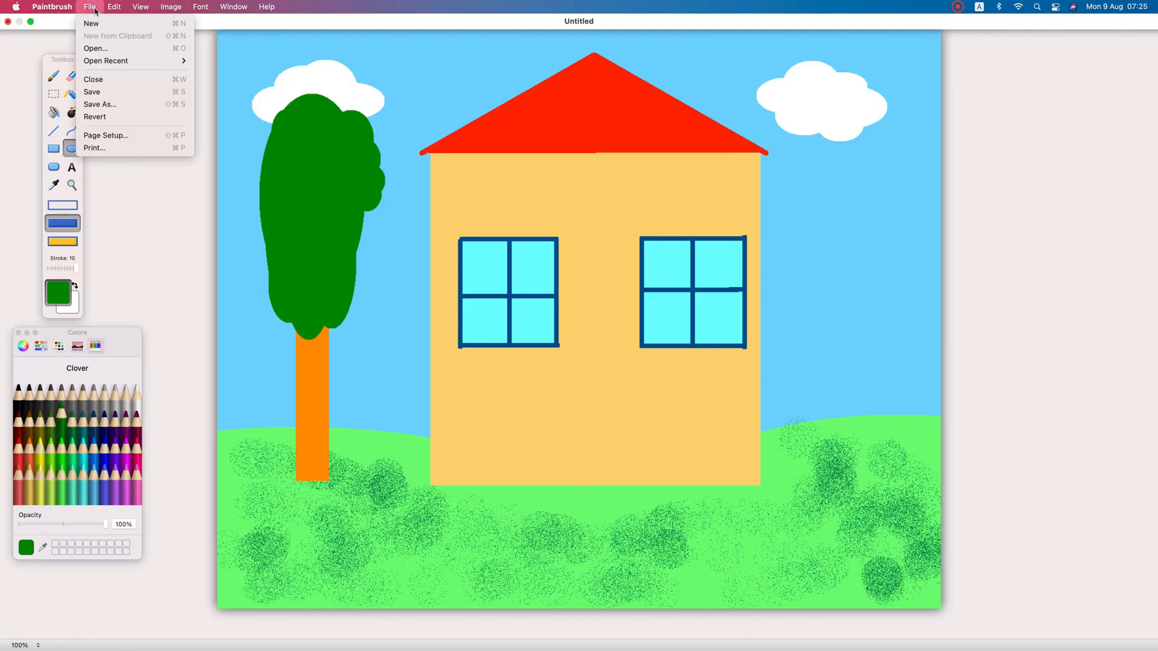
mouse_move(91, 92)
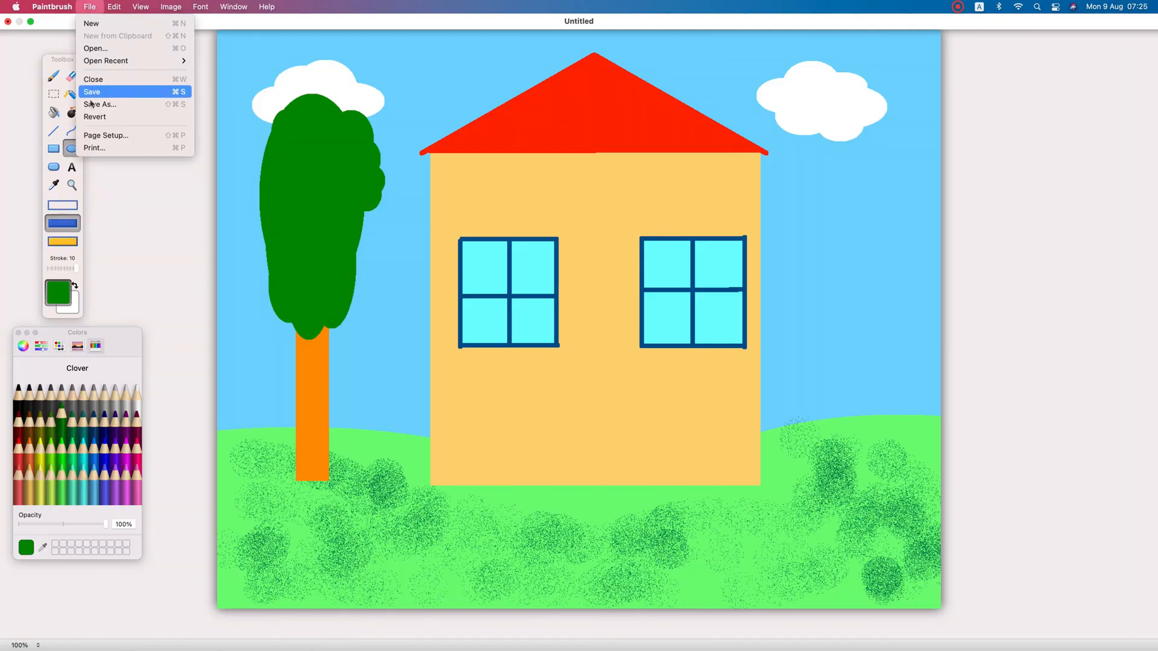
mouse_move(112, 107)
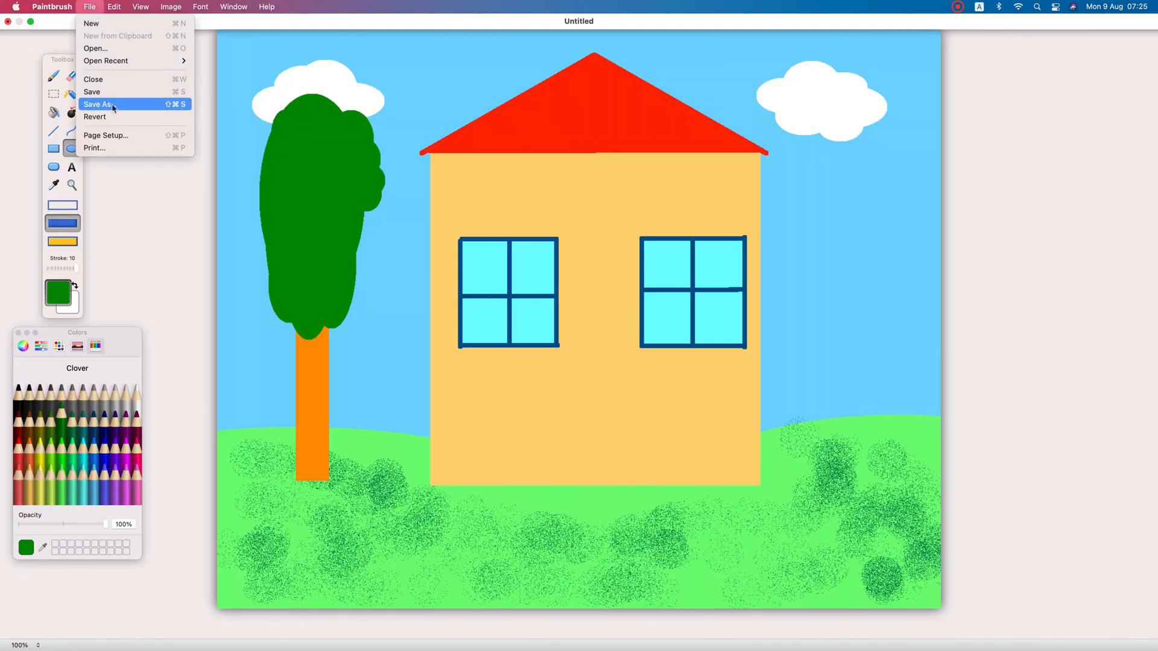
click(101, 104)
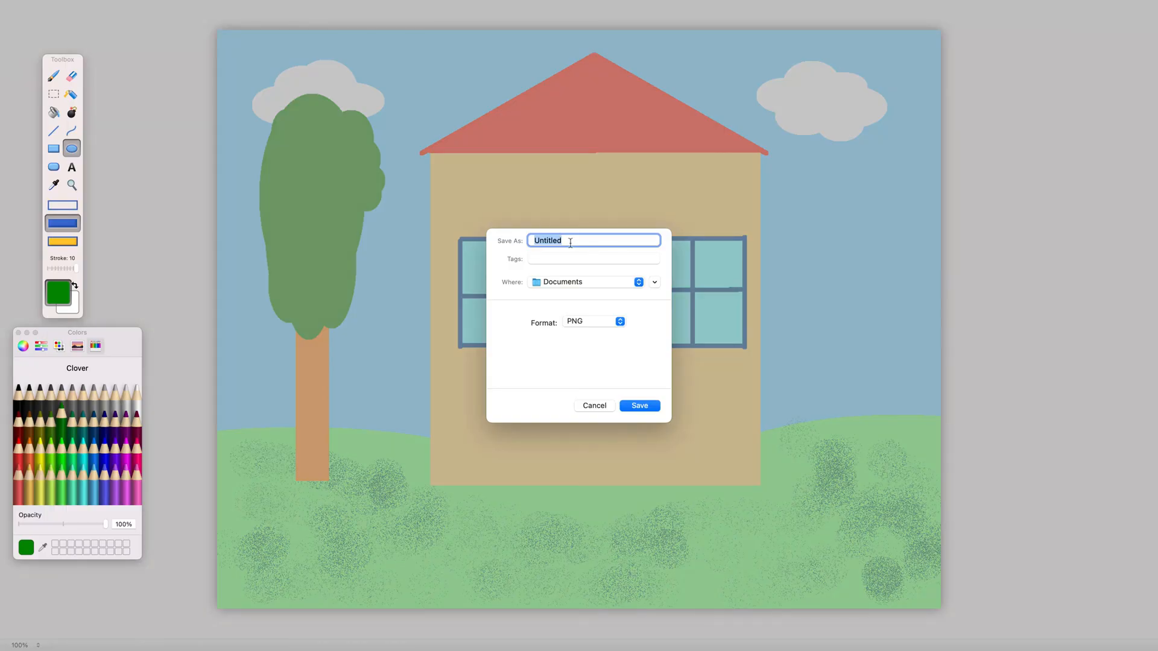
mouse_move(574, 240)
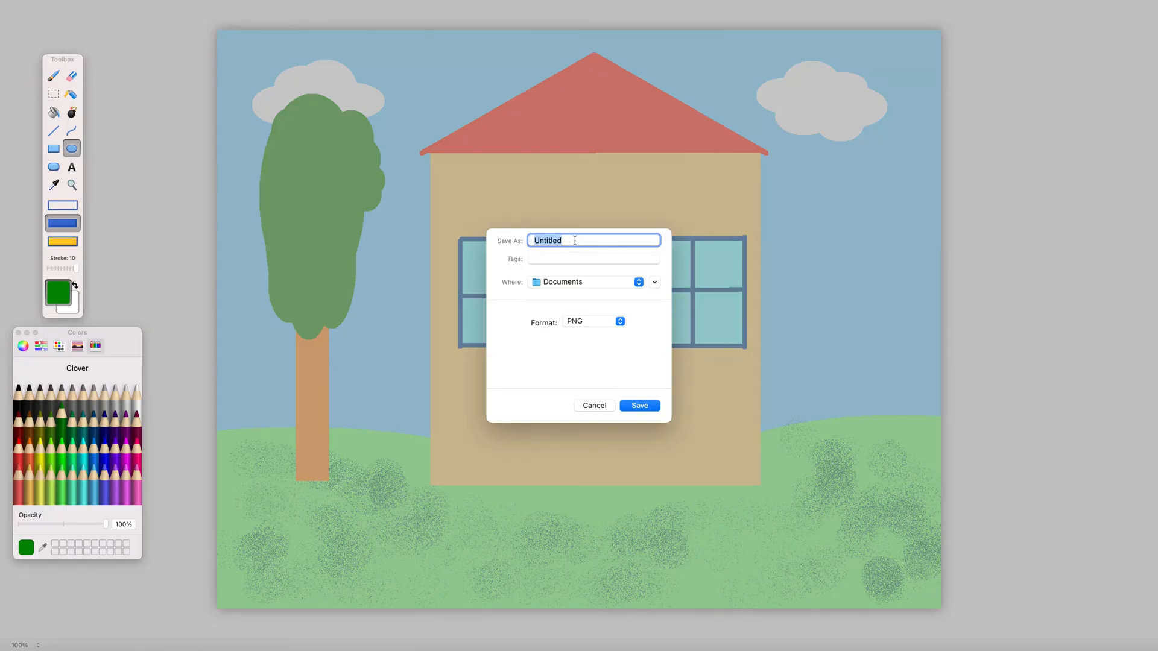
Name the file Image1 and keep PNG after briefly trying JPEG.
key(Delete)
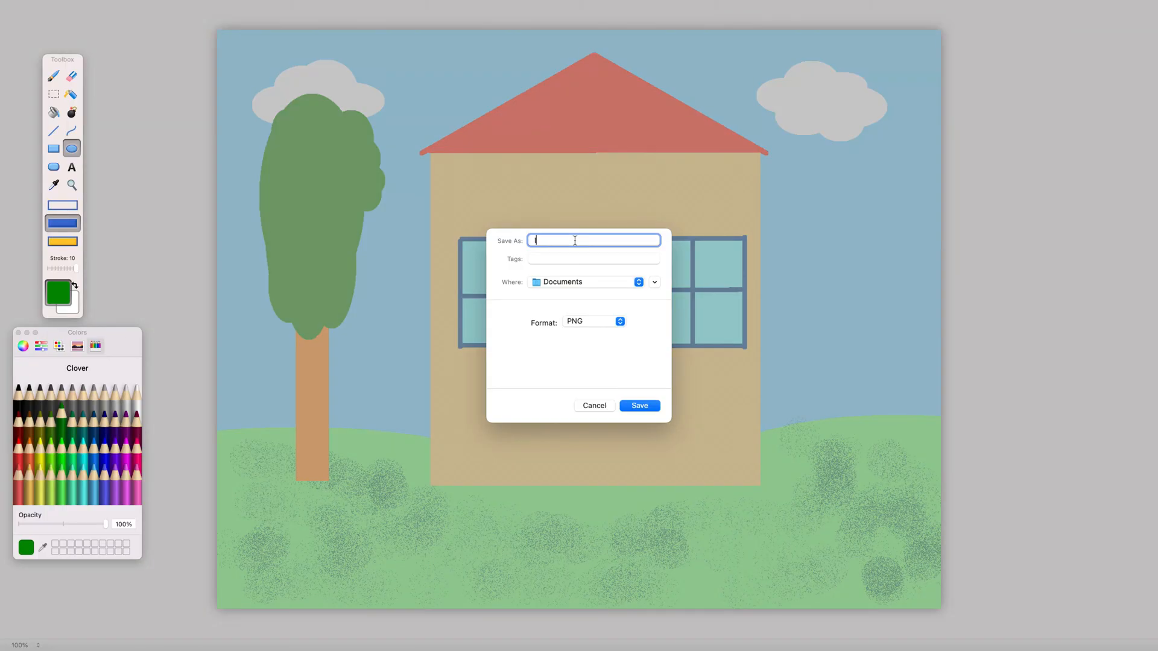
text(Image1)
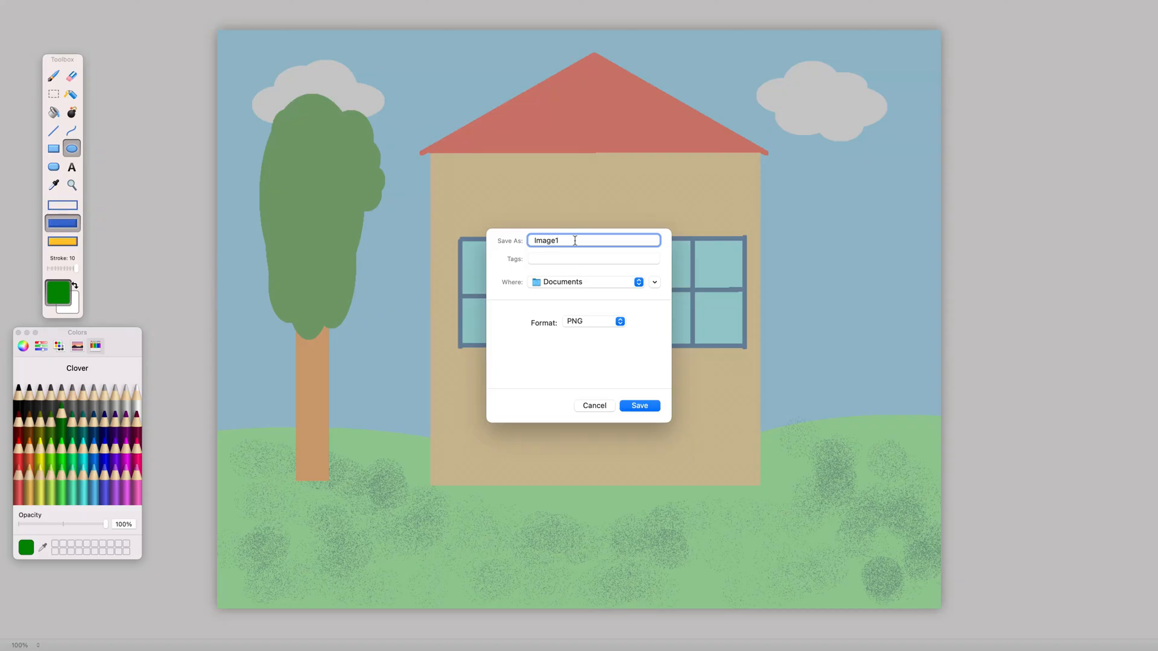
click(594, 320)
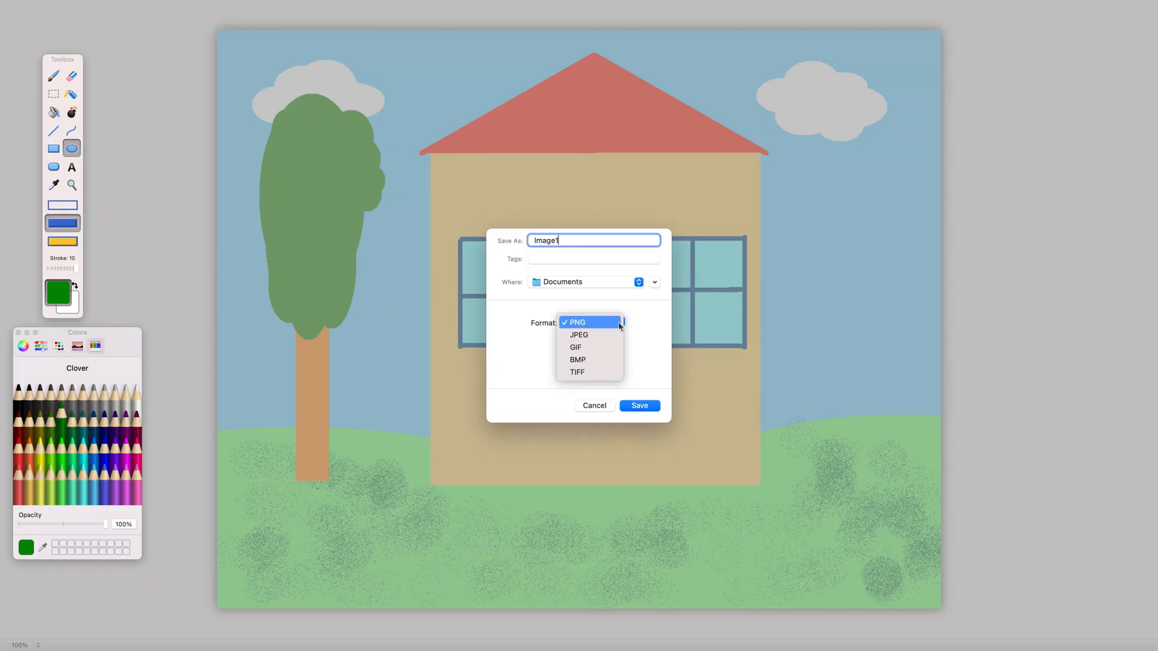
click(579, 335)
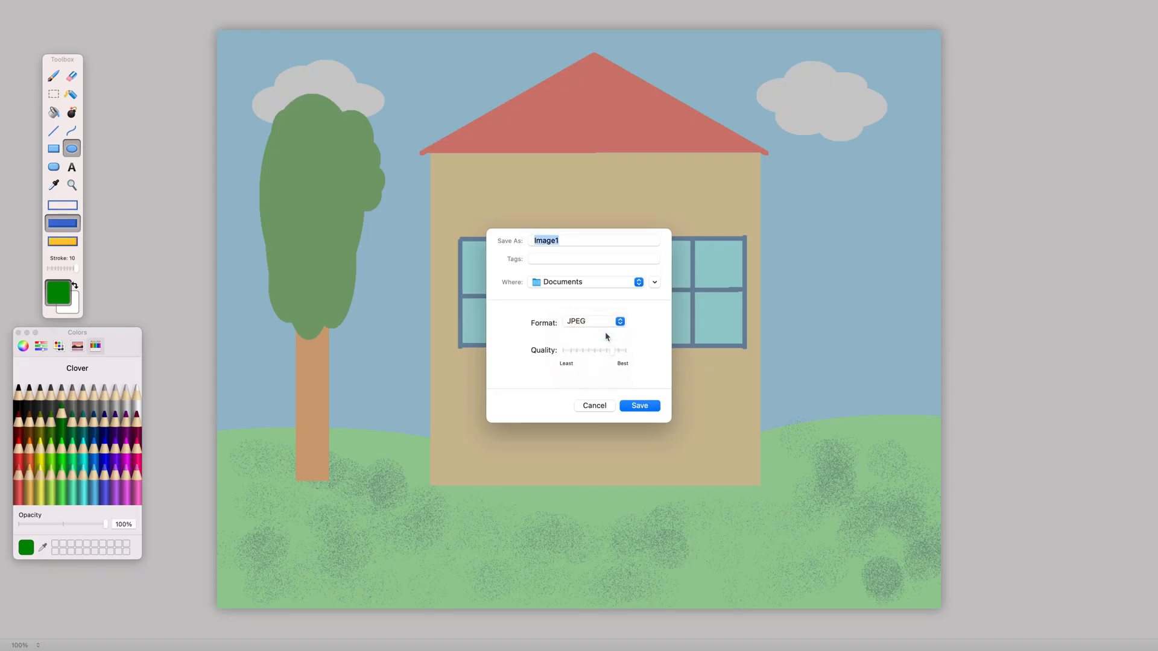
click(593, 321)
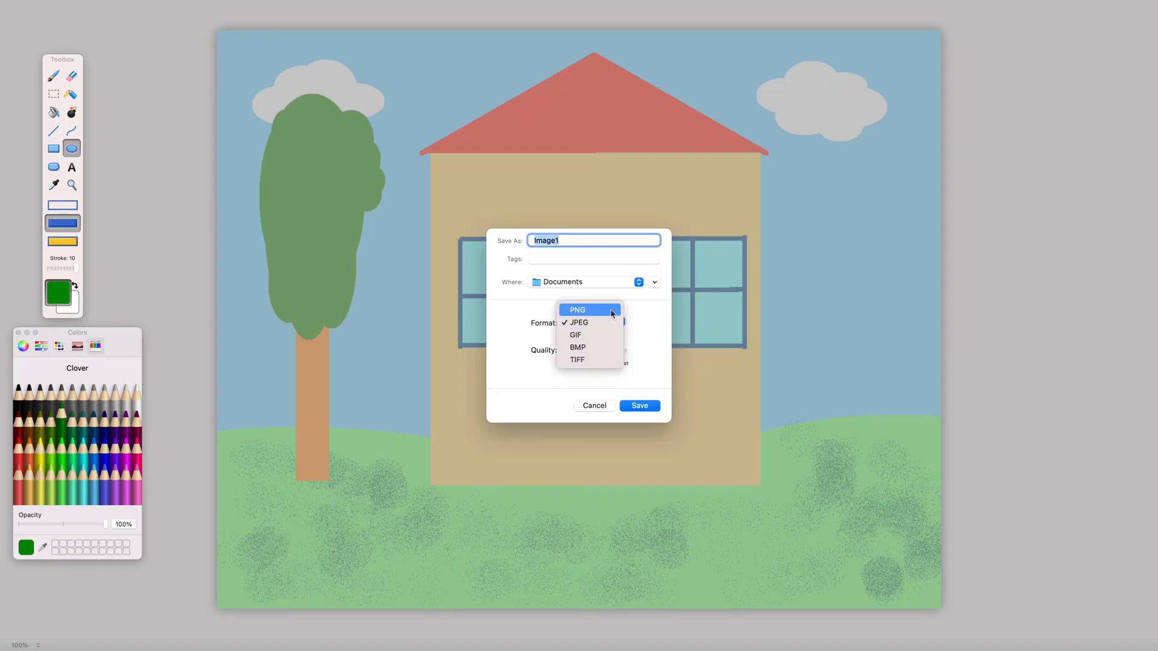
click(577, 308)
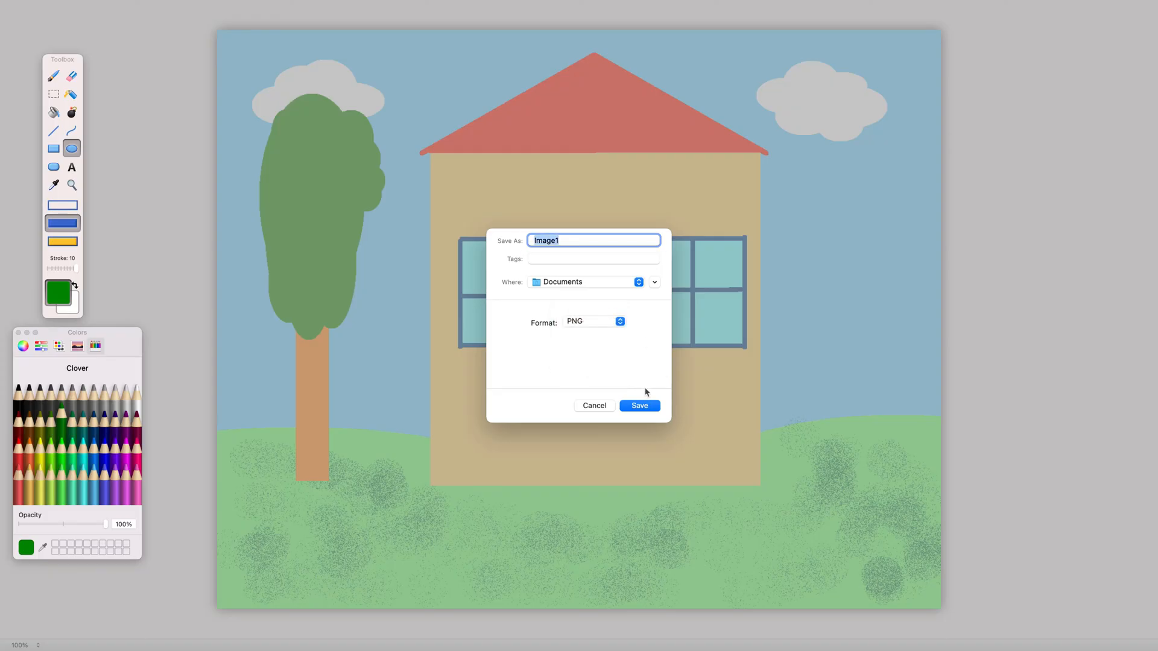